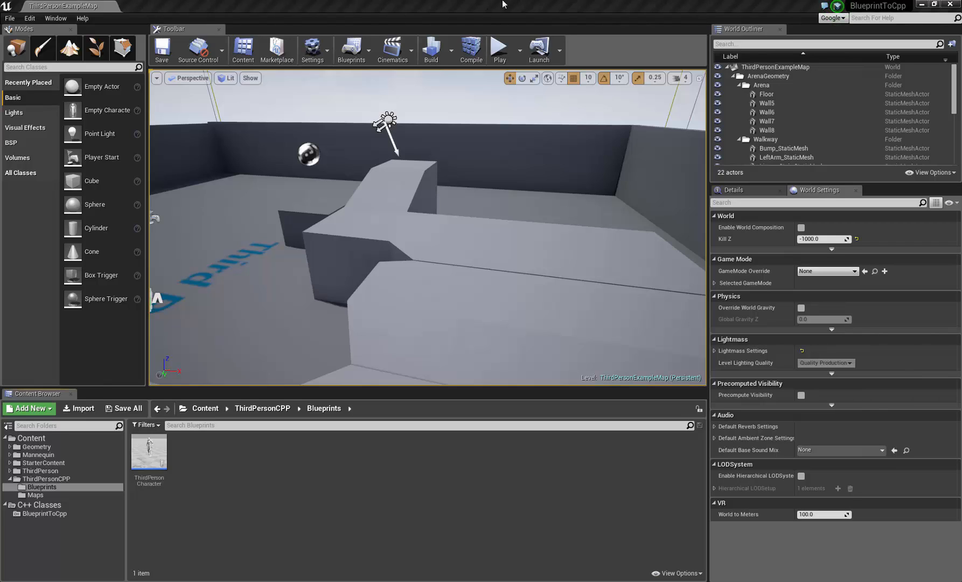
pyautogui.moveTo(282, 464)
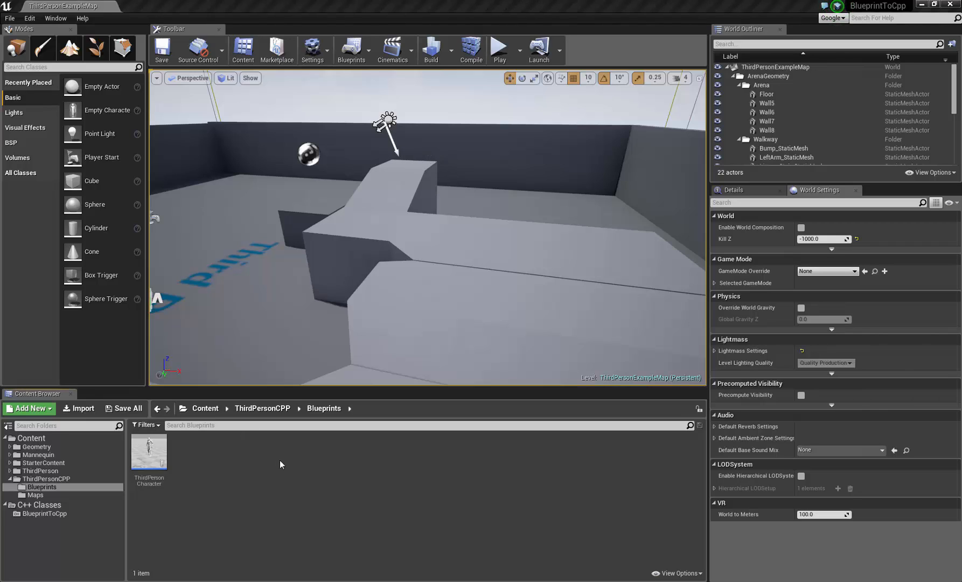
# - Create a Blueprint Class of type Actor named myActor in the ThirdPersonCPP Blueprints folder
pyautogui.click(29, 408)
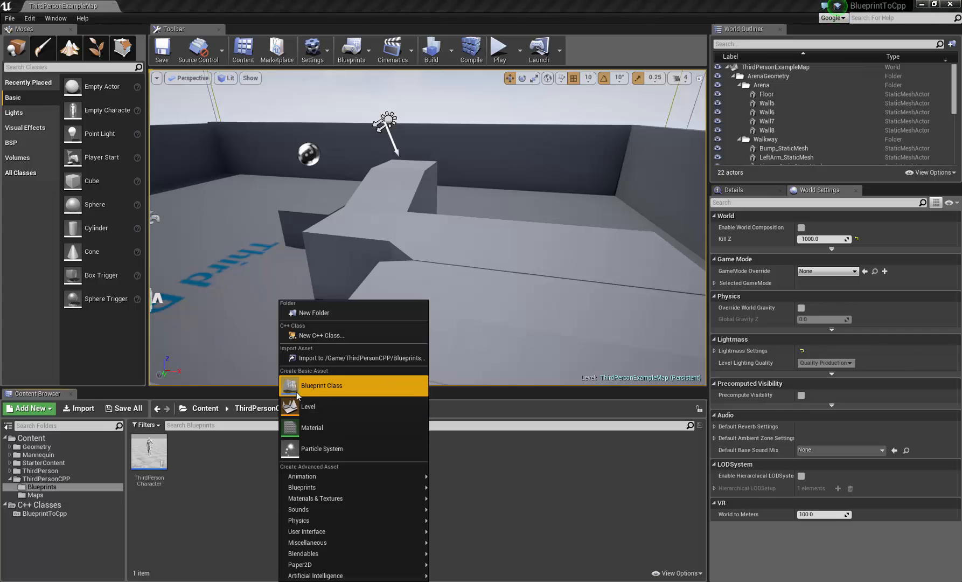
pyautogui.click(321, 385)
pyautogui.write('myActor')
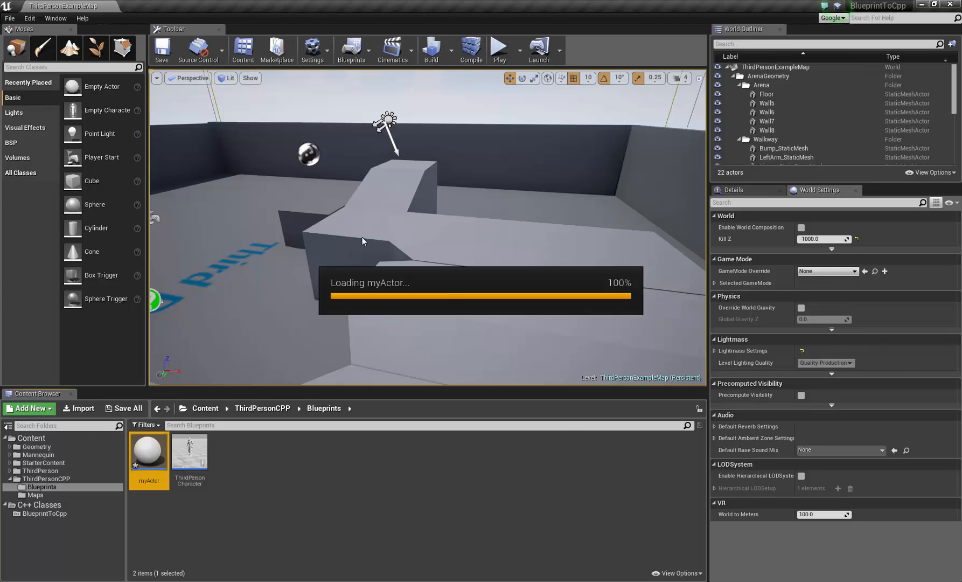
# - Open myActor and add a sphere component named Collision
pyautogui.doubleClick(149, 451)
pyautogui.write('sphere')
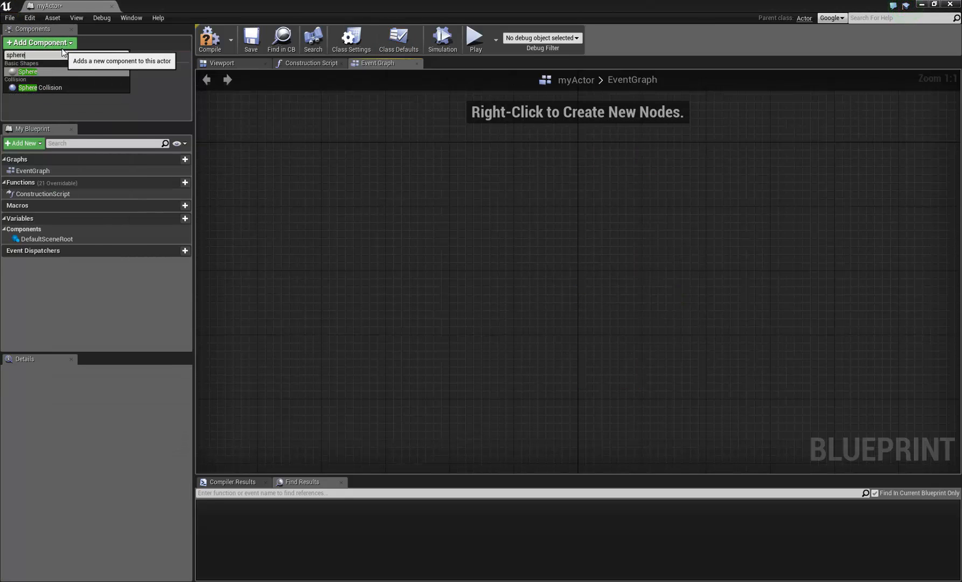
pyautogui.click(26, 71)
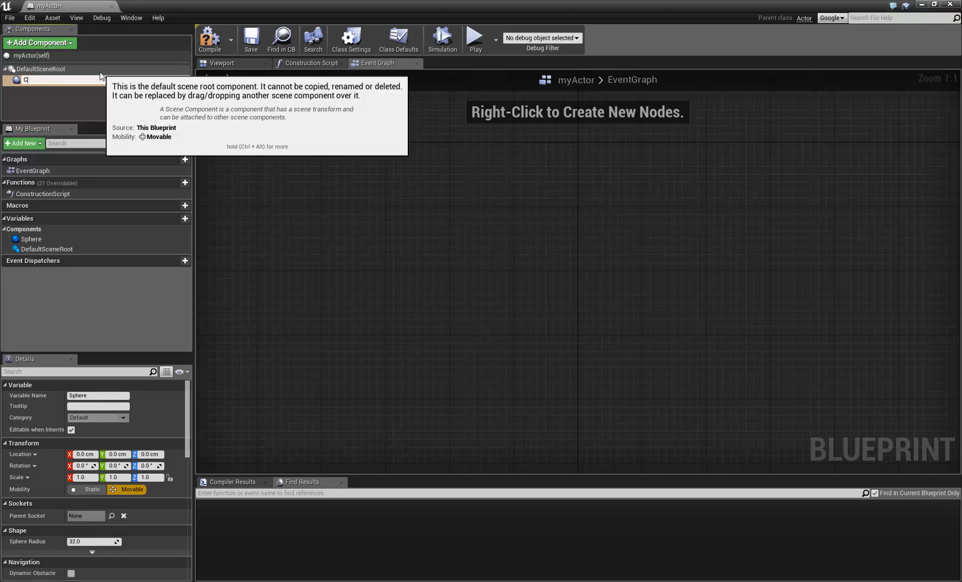
pyautogui.write('Collision')
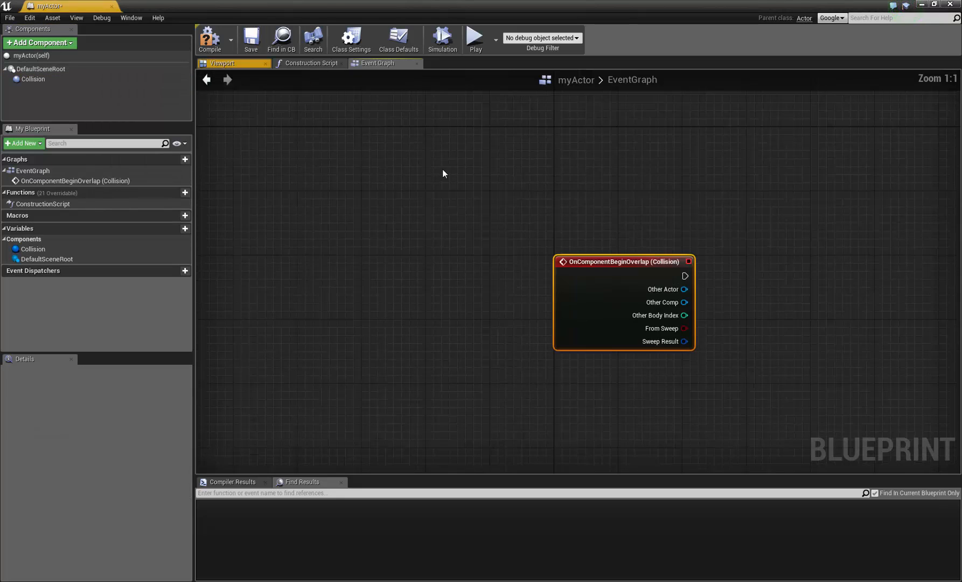
# - Add an OnComponentBeginOverlap event for Collision and open the DelegateExample C++ class
pyautogui.rightClick(34, 78)
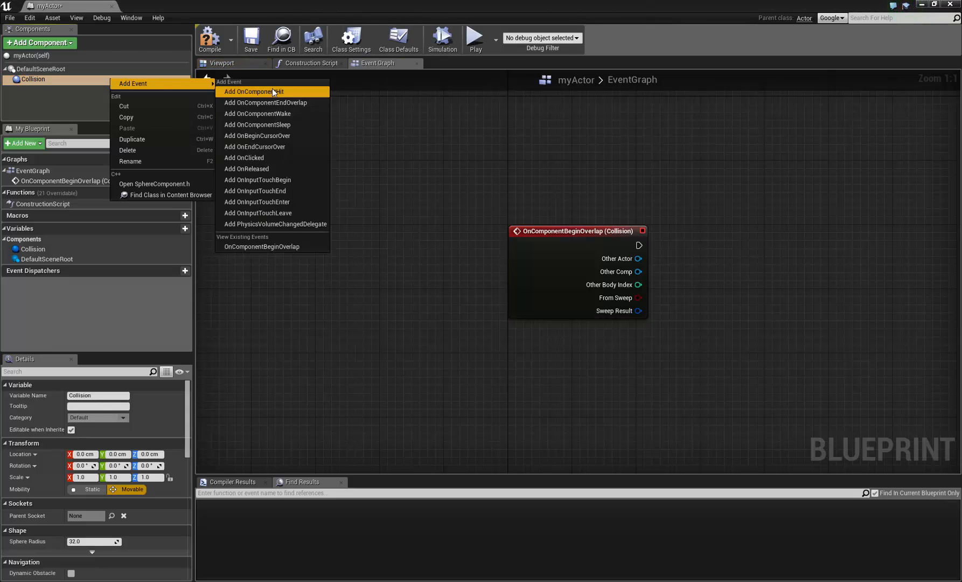
pyautogui.click(272, 91)
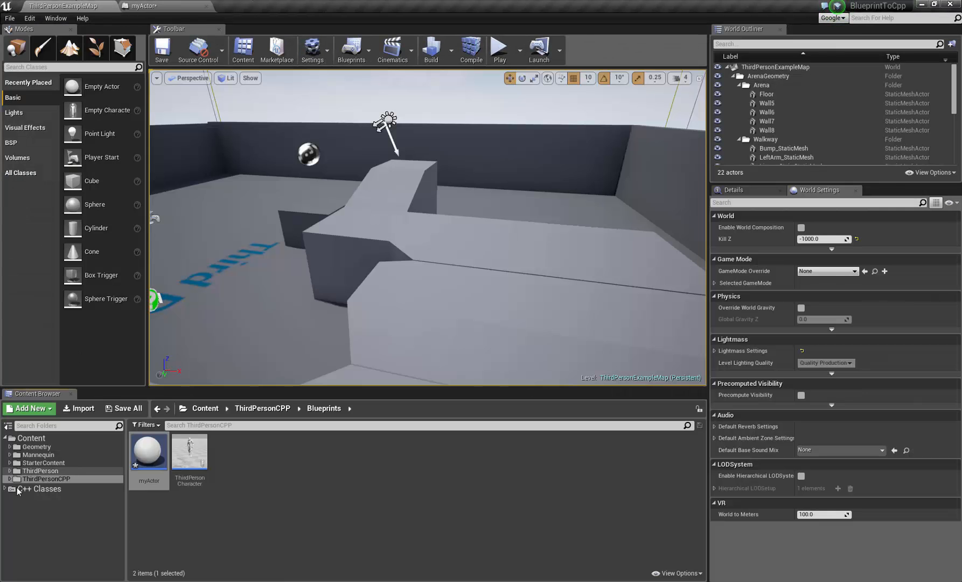
pyautogui.click(42, 489)
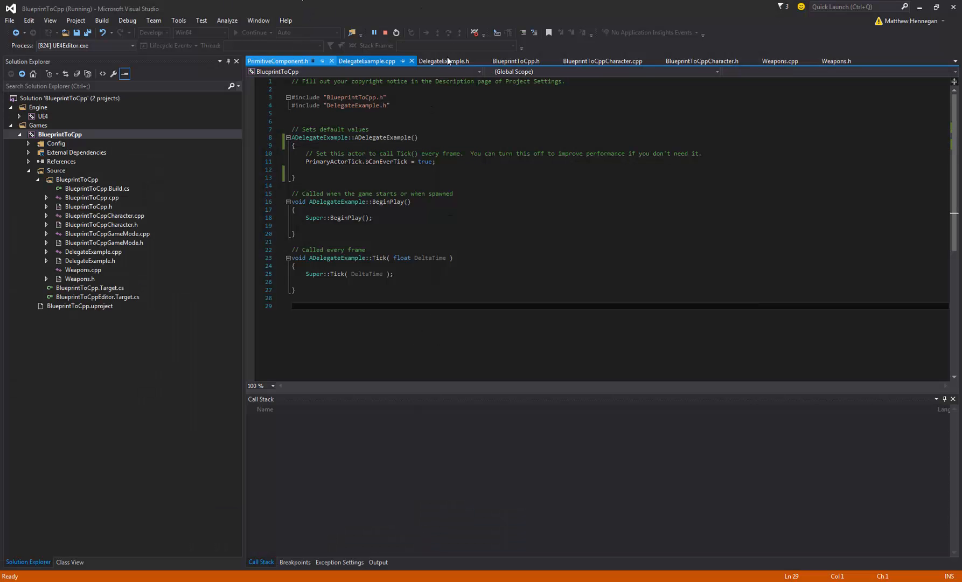
# - Add 'private: USphereComponent* _collision;' to the ADelegateExample class in DelegateExample.h
pyautogui.click(445, 61)
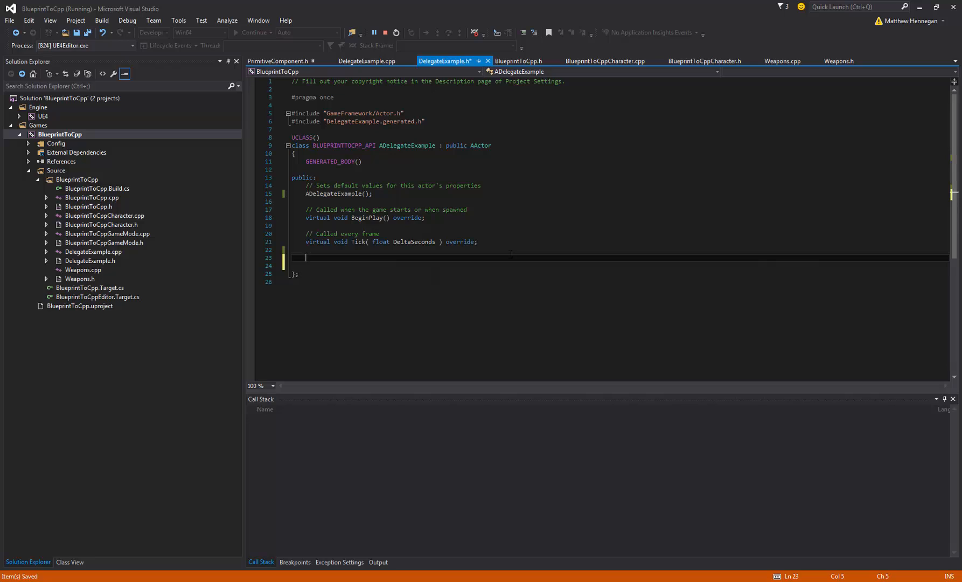
pyautogui.write('USphereComp')
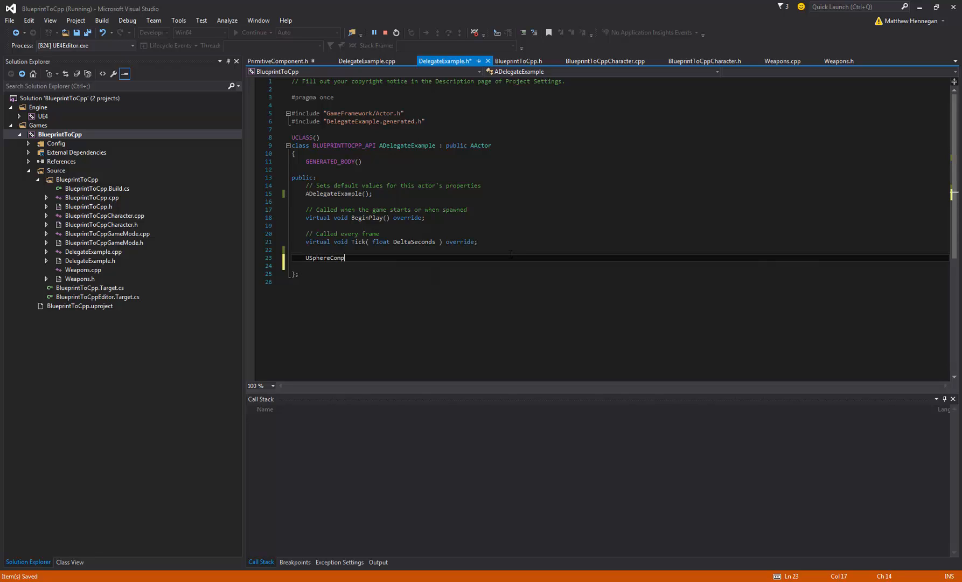
pyautogui.write('onent*')
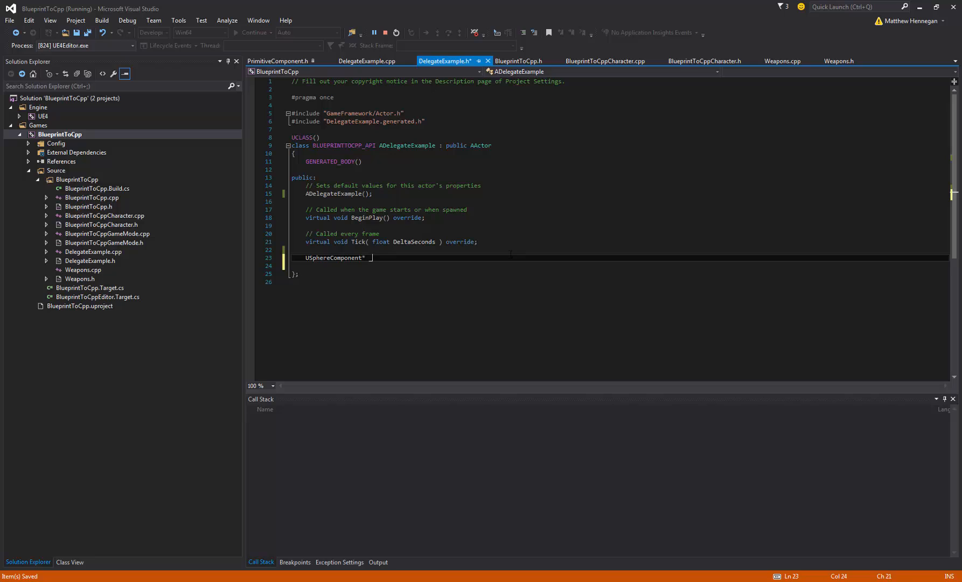
pyautogui.write('_collision;')
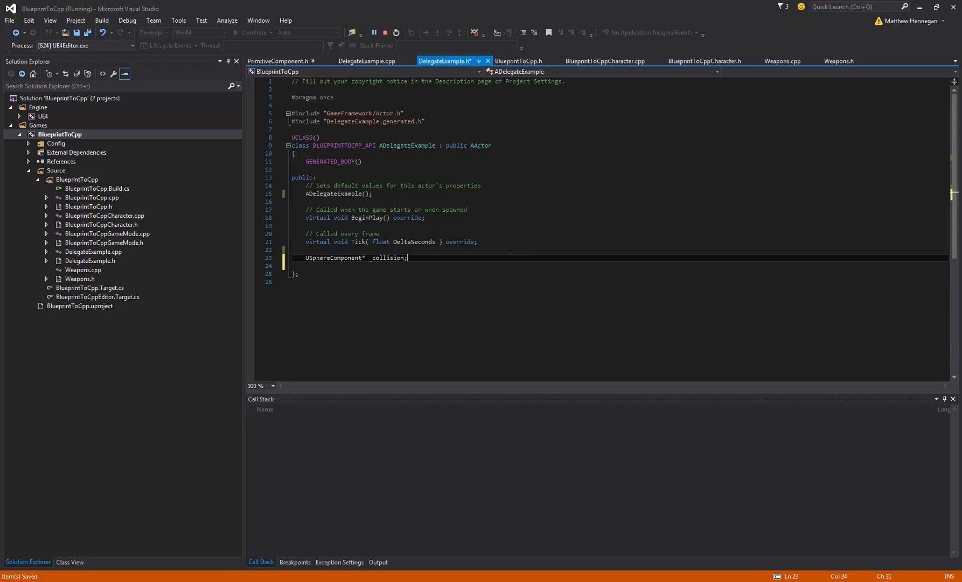
pyautogui.press('enter')
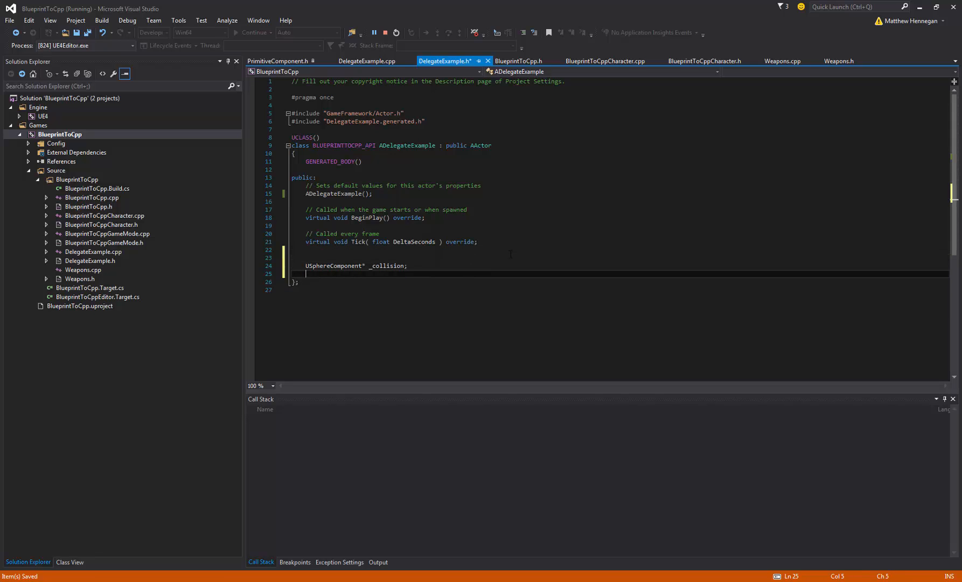
pyautogui.write('private:')
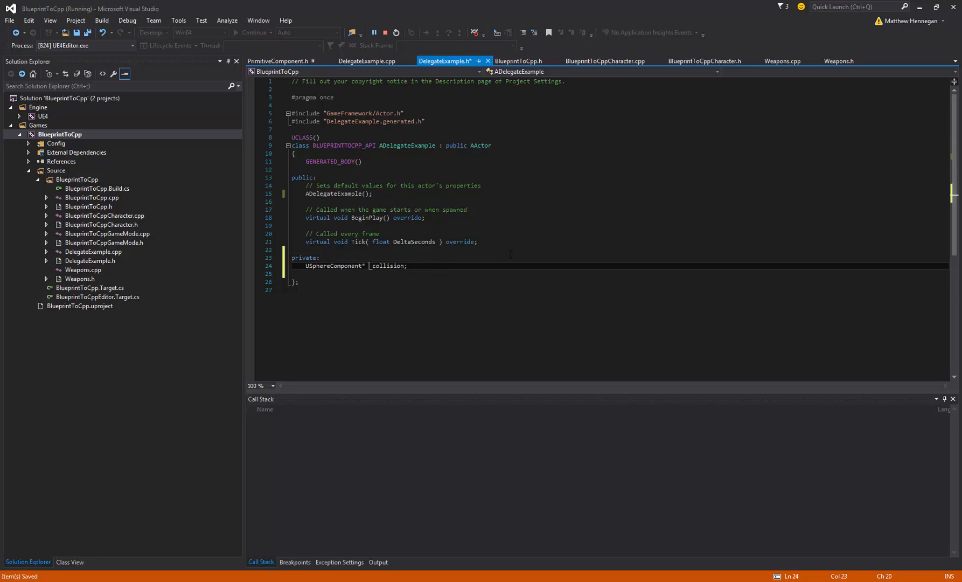
# - Give the header's ADelegateExample() a 'const FObjectInitializer& objectInitializer' parameter for the .cpp too
pyautogui.doubleClick(387, 265)
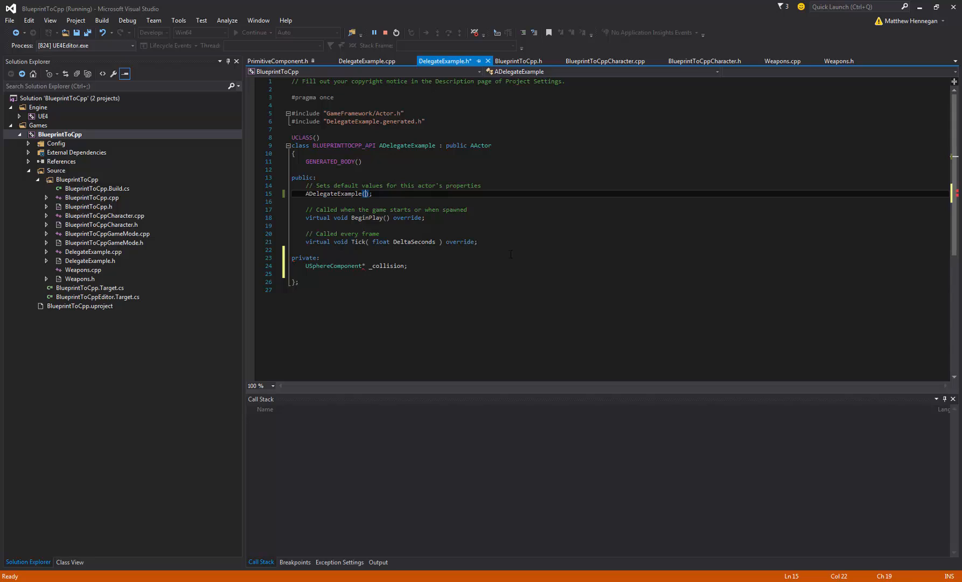
pyautogui.write('c')
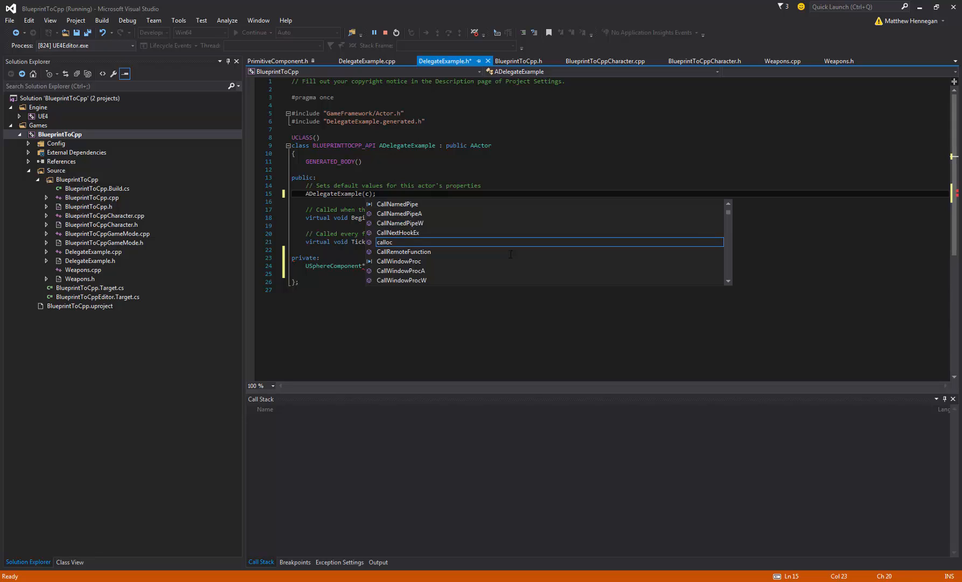
pyautogui.write('const FObjectInitia')
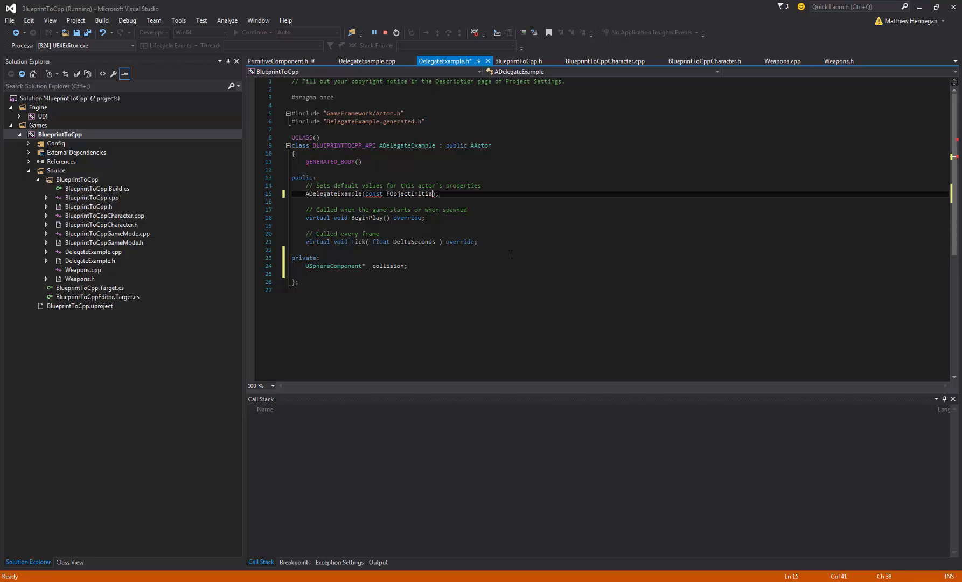
pyautogui.write('lizer&')
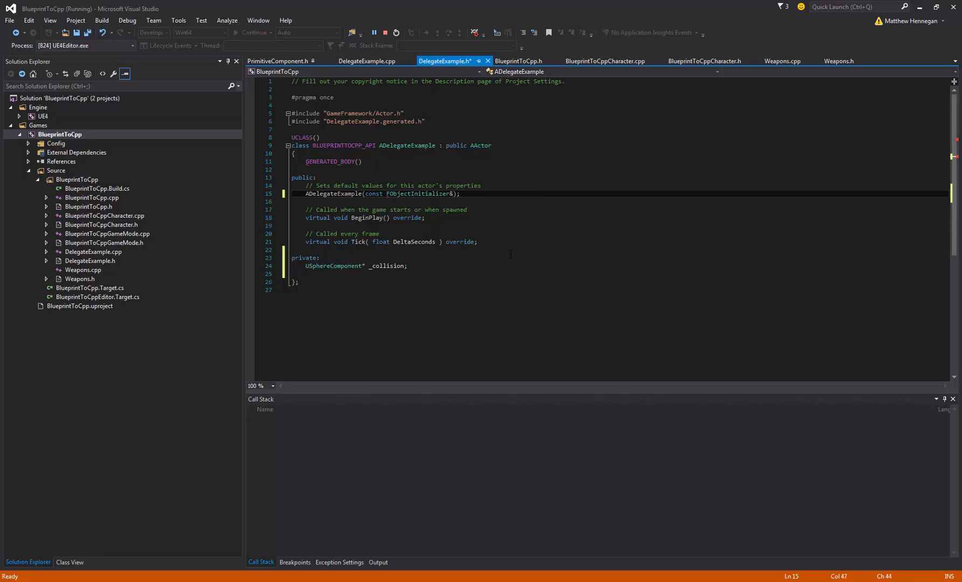
pyautogui.write('objectInitializer')
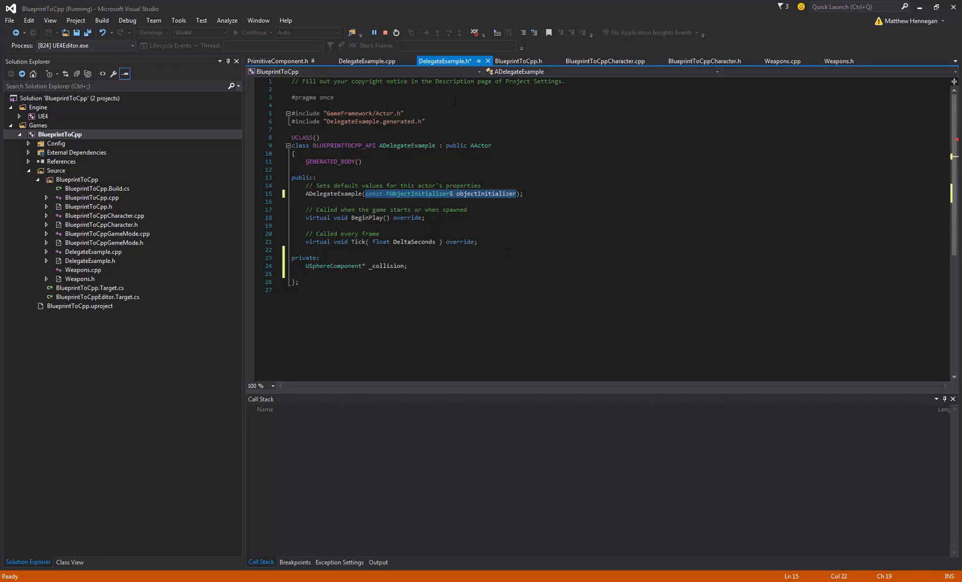
pyautogui.click(368, 60)
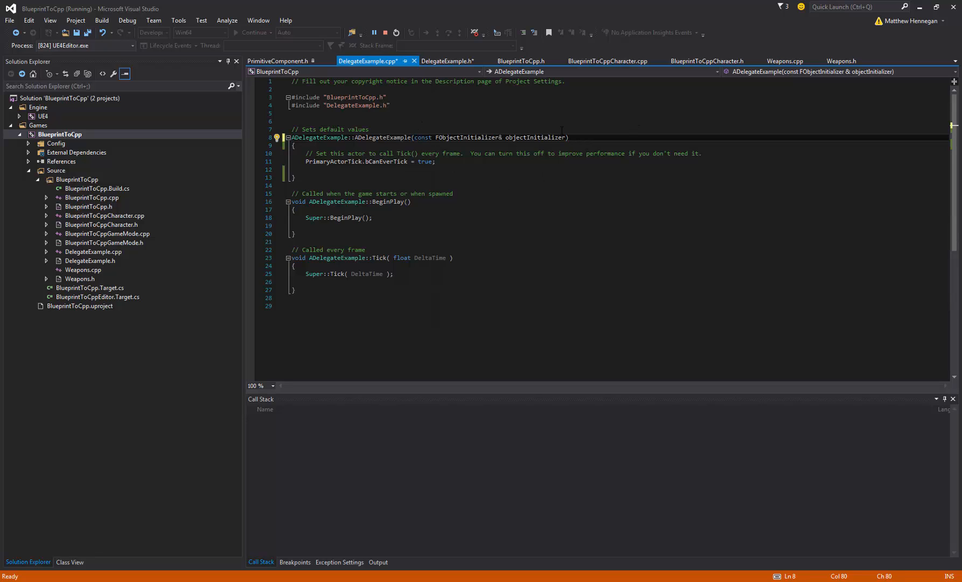
# - Add ':Super(objectInitializer)' to the constructor's initializer list in DelegateExample.cpp
pyautogui.write(':Super()')
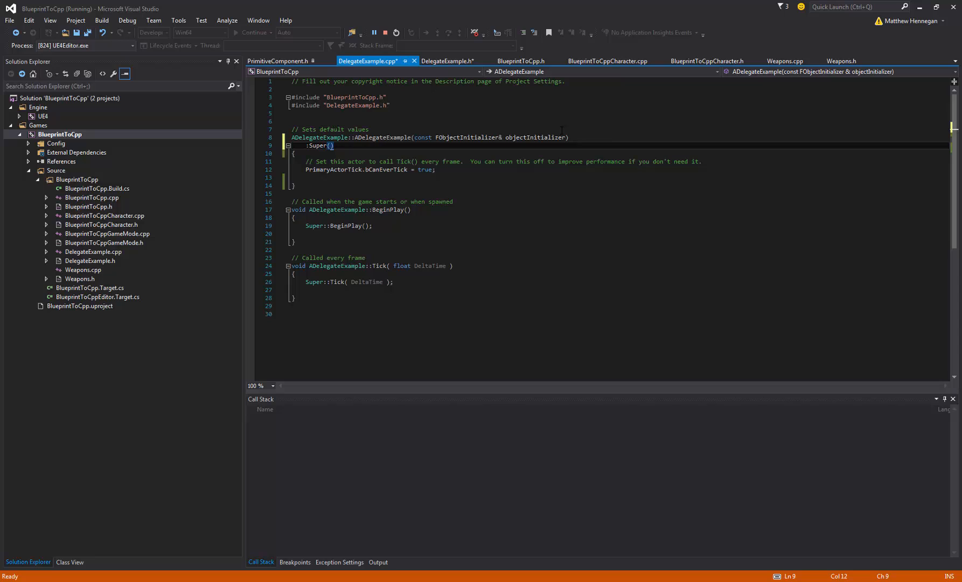
pyautogui.write('objectI')
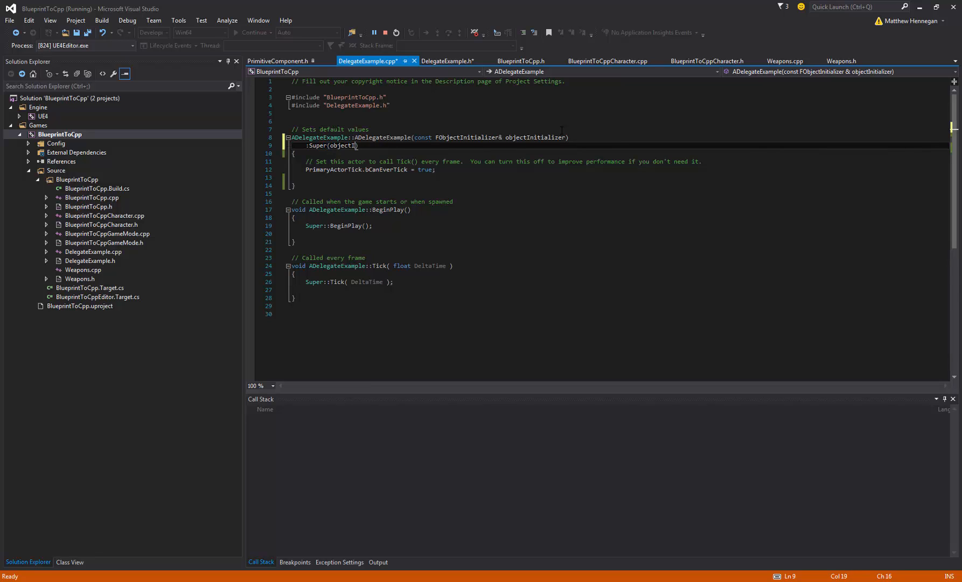
pyautogui.write('nitializer)')
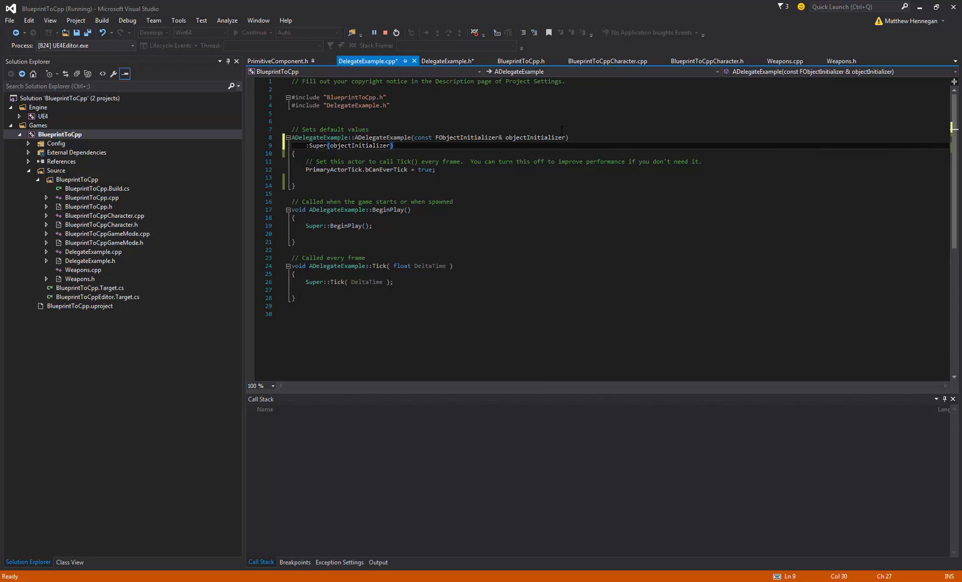
pyautogui.click(451, 61)
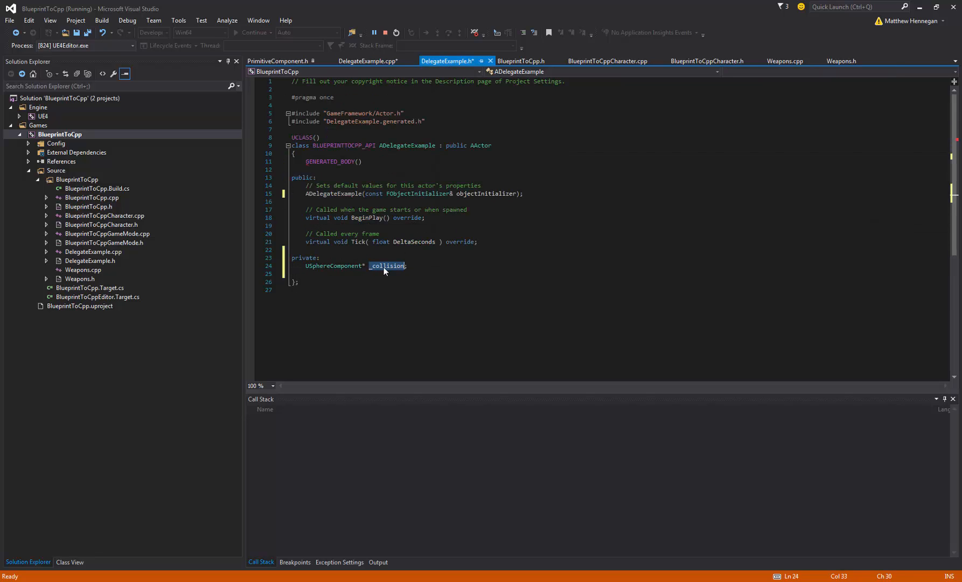
# - Write _collision = CreateDefaultSubobject<USphereComponent>(TEXT("RootCollision")); in the constructor
pyautogui.click(369, 61)
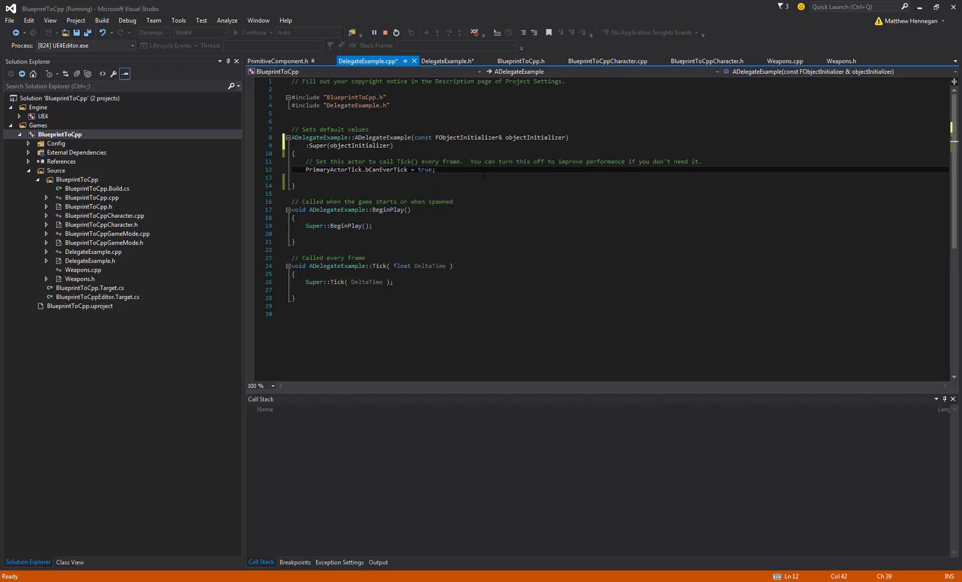
pyautogui.write('_collision =')
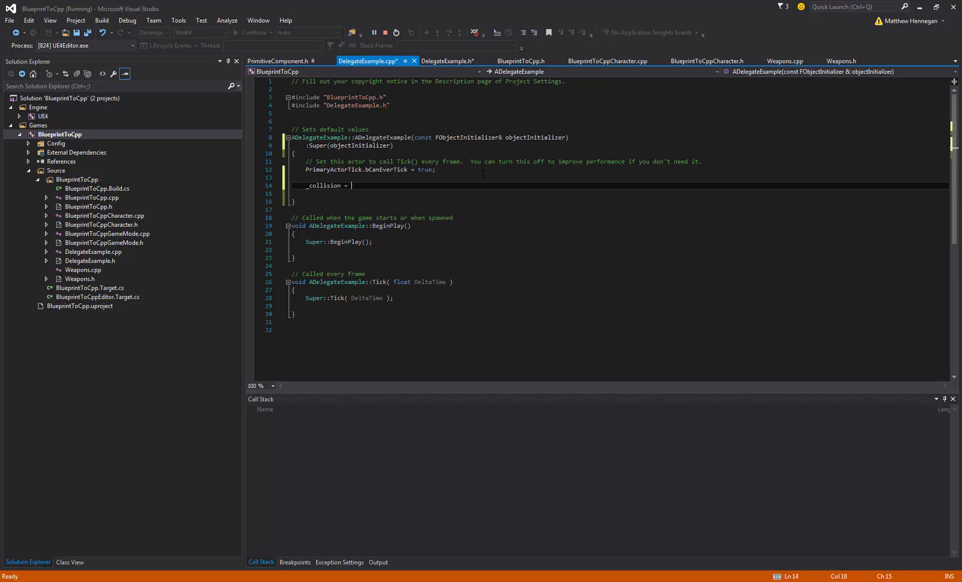
pyautogui.write('CreateDefaul')
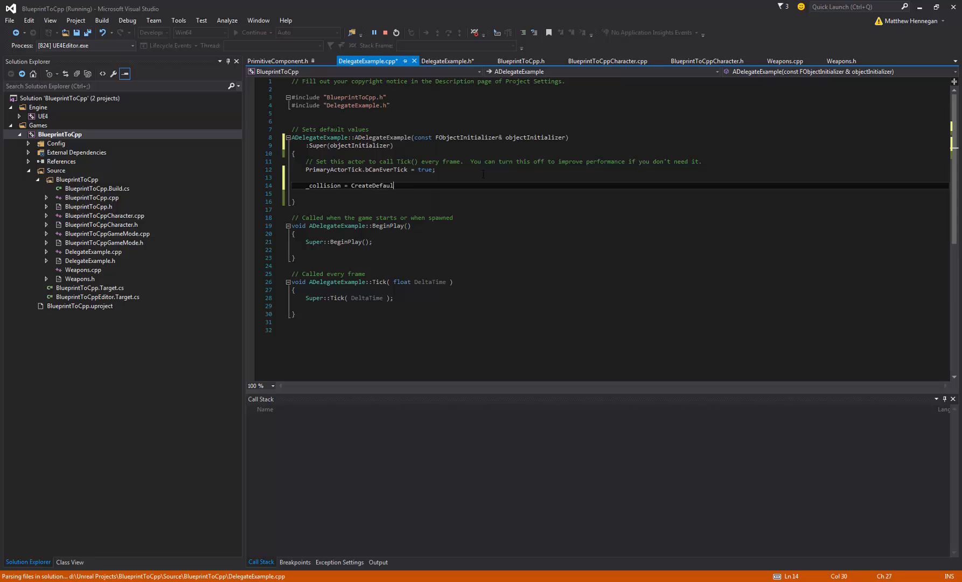
pyautogui.write('tSubobject<')
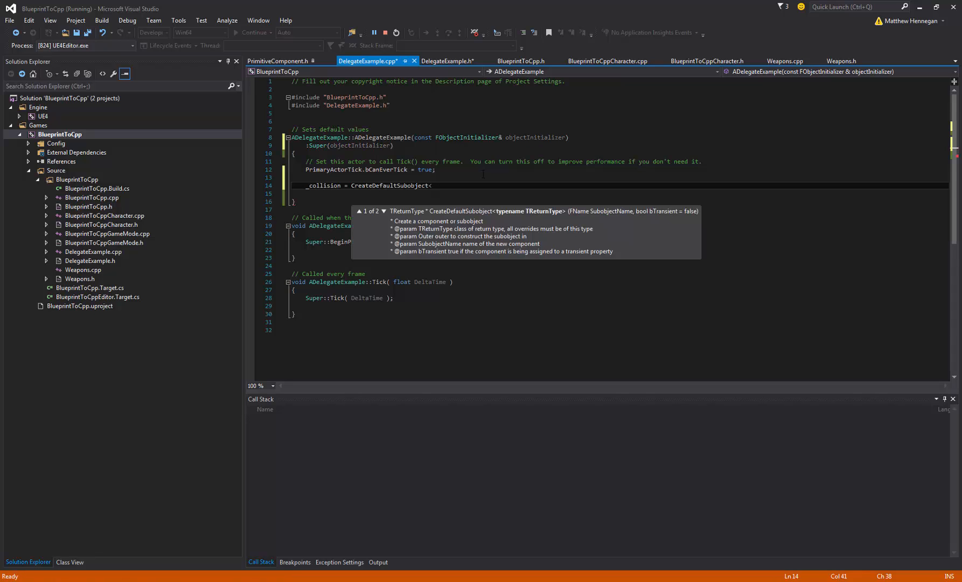
pyautogui.write('USphereComponent>(TEXT("')
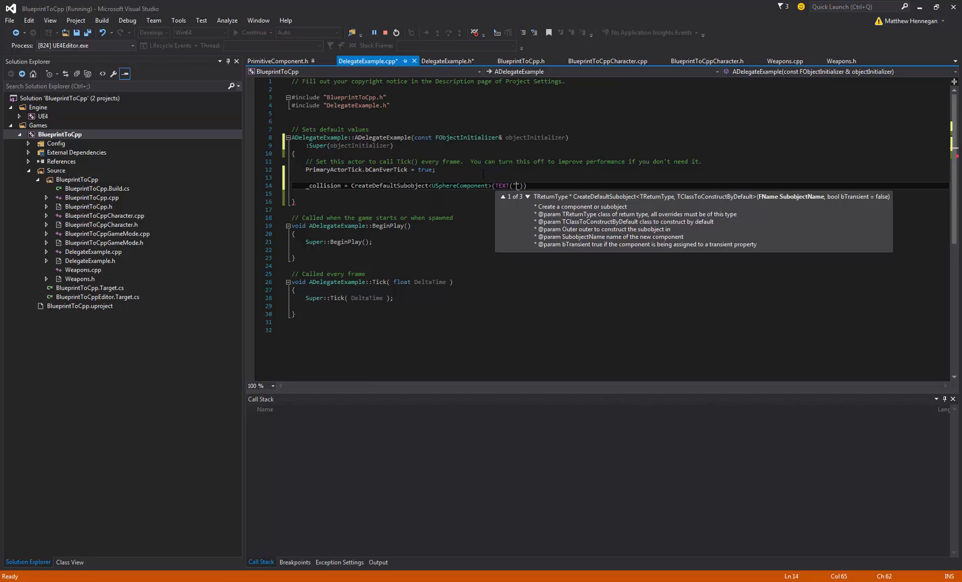
pyautogui.write('RootC')
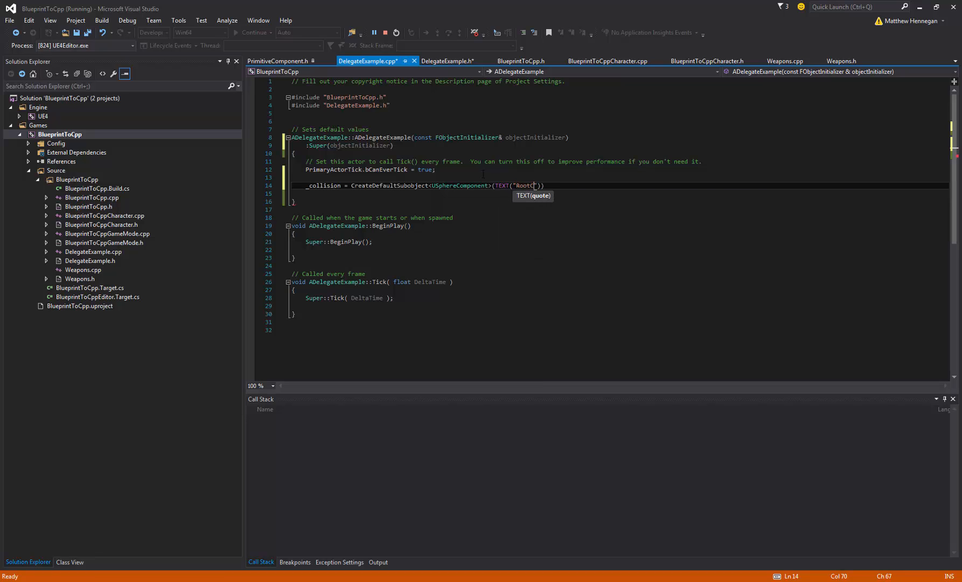
pyautogui.write('ollision");')
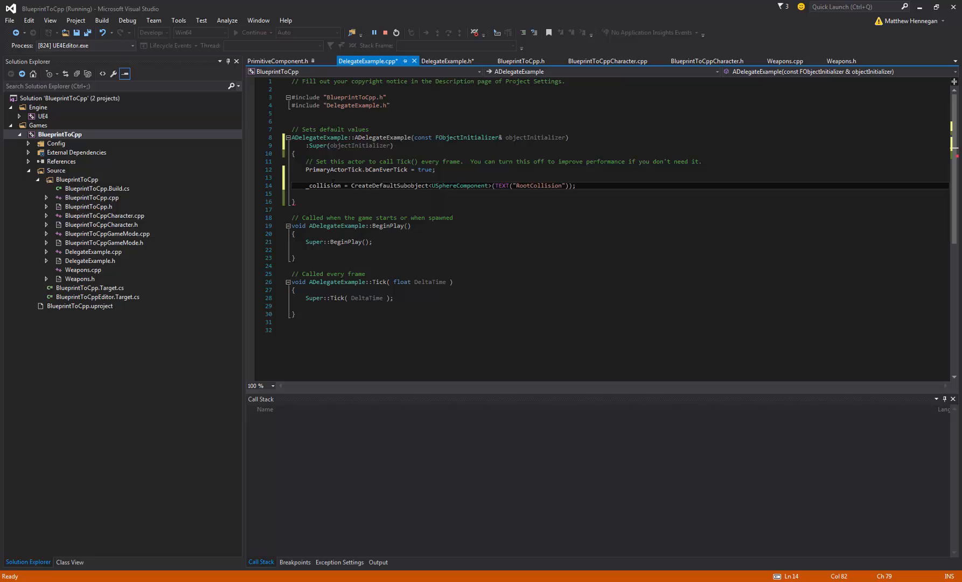
pyautogui.moveTo(293, 202)
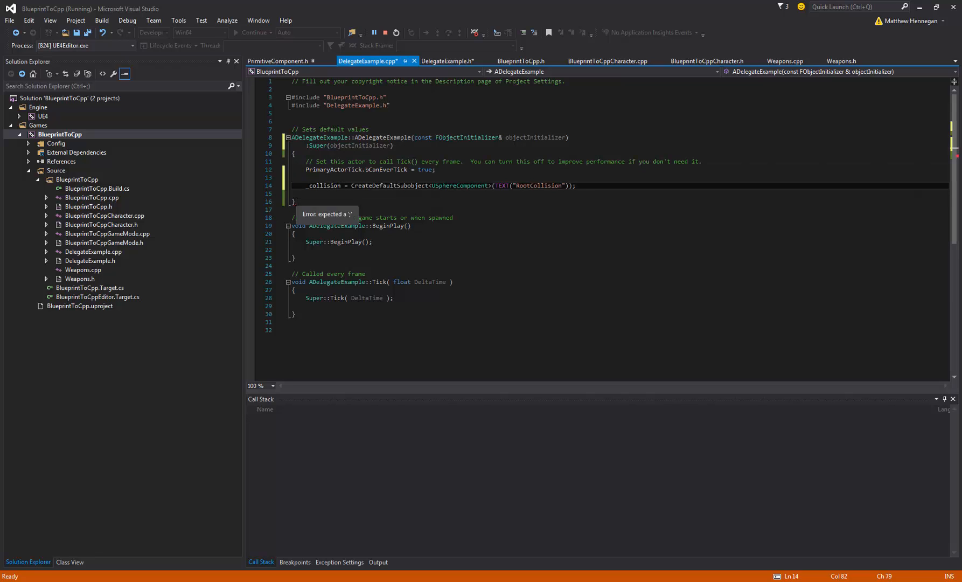
pyautogui.moveTo(622, 210)
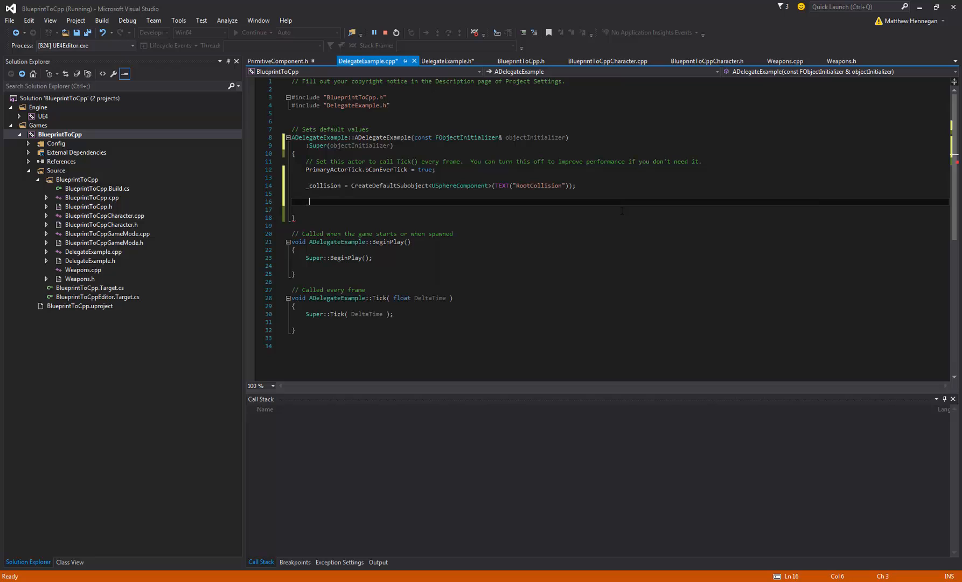
# - Set _collision radius 250.f, SetHiddenInGame(false), RootComponent = _collision, and save all
pyautogui.write('_collision->SetSphereRadius(')
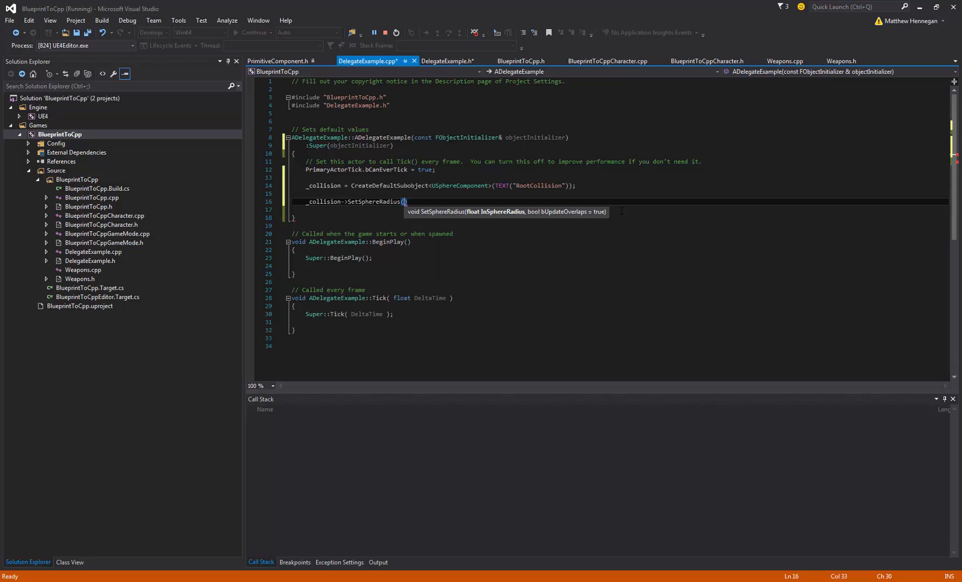
pyautogui.write('250.f);')
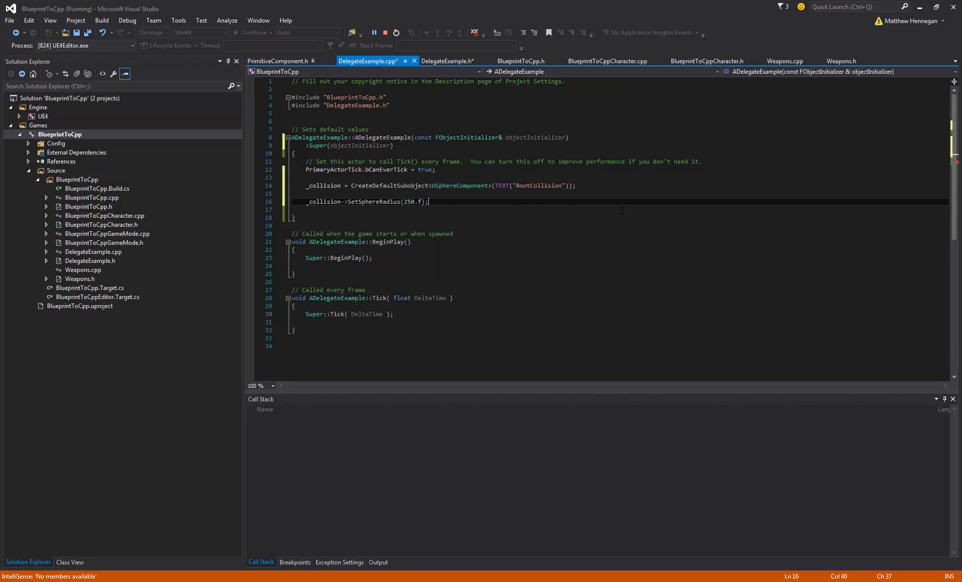
pyautogui.write('_collision')
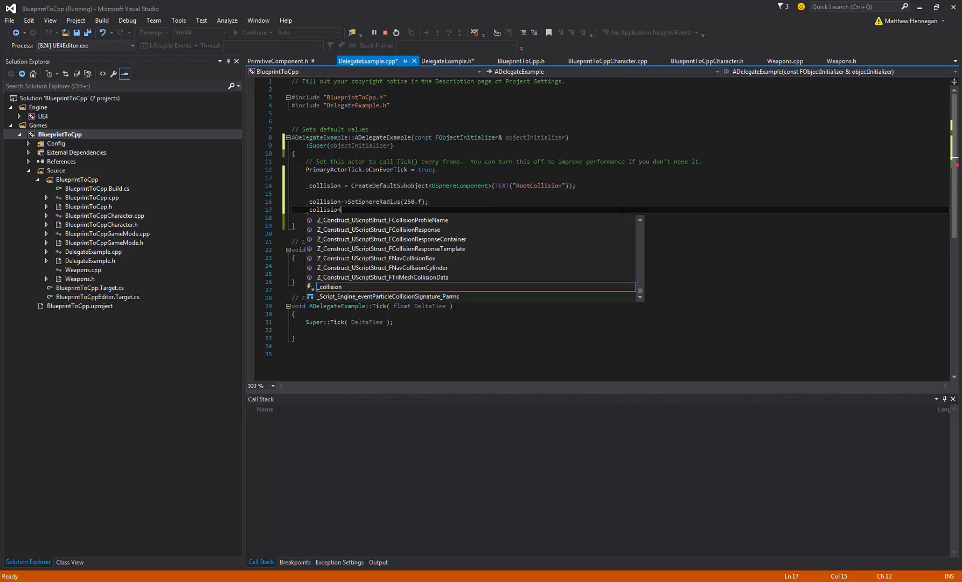
pyautogui.write('->')
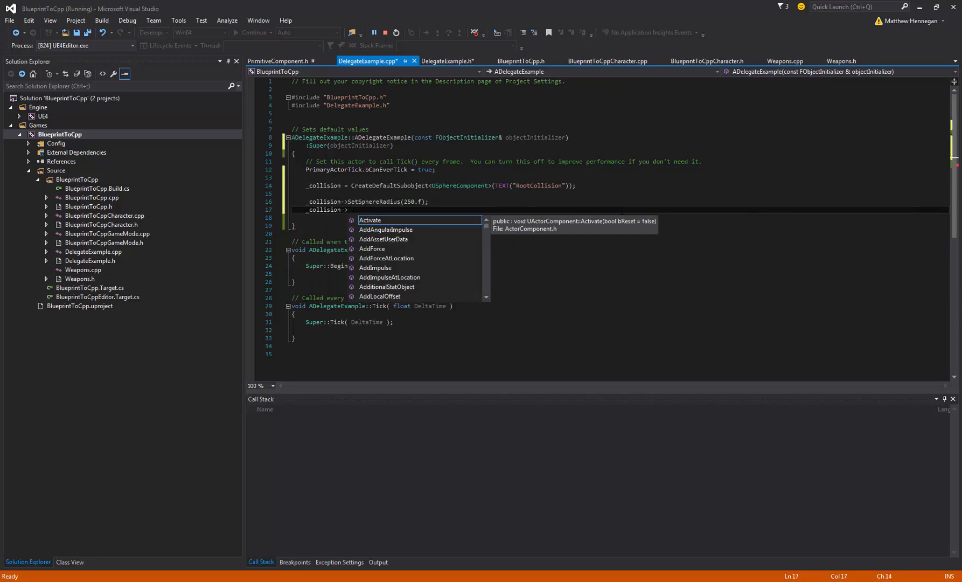
pyautogui.write('SetHiddenInGame(false);')
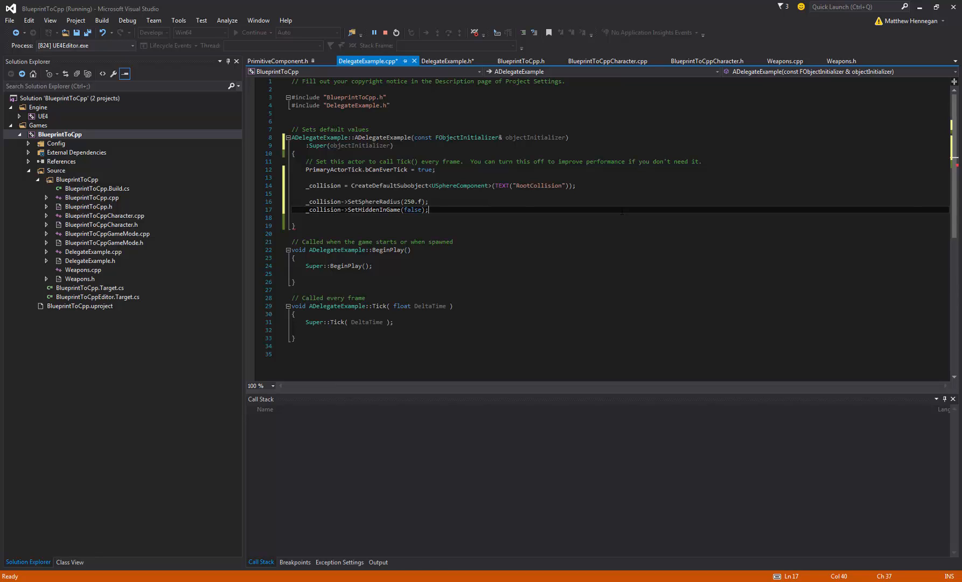
pyautogui.write('Roo')
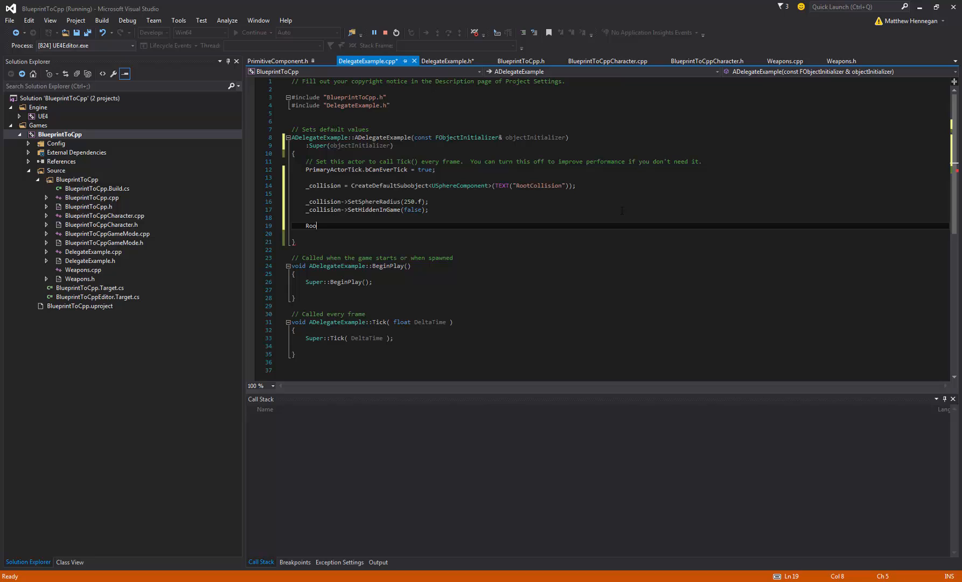
pyautogui.write('tComponent')
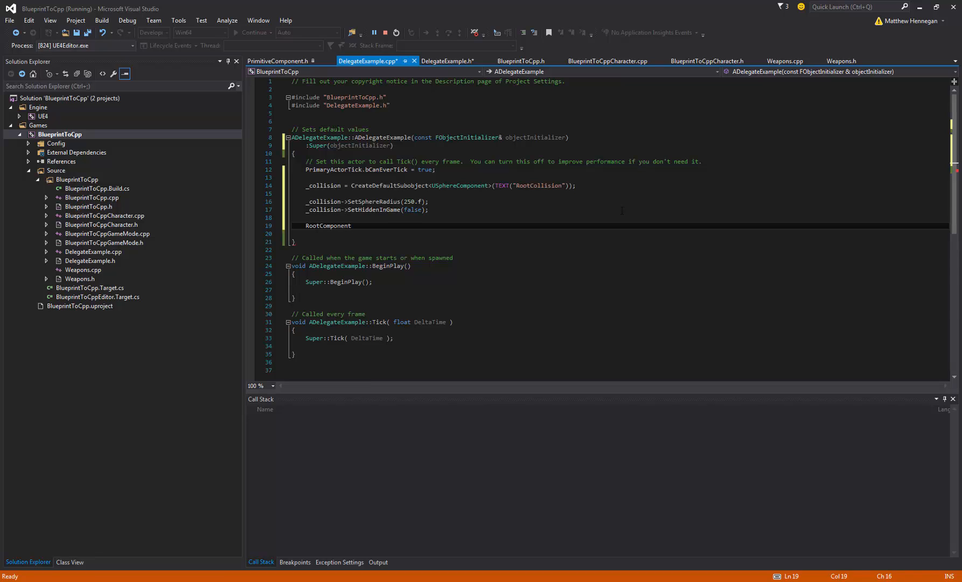
pyautogui.write('= _collision;')
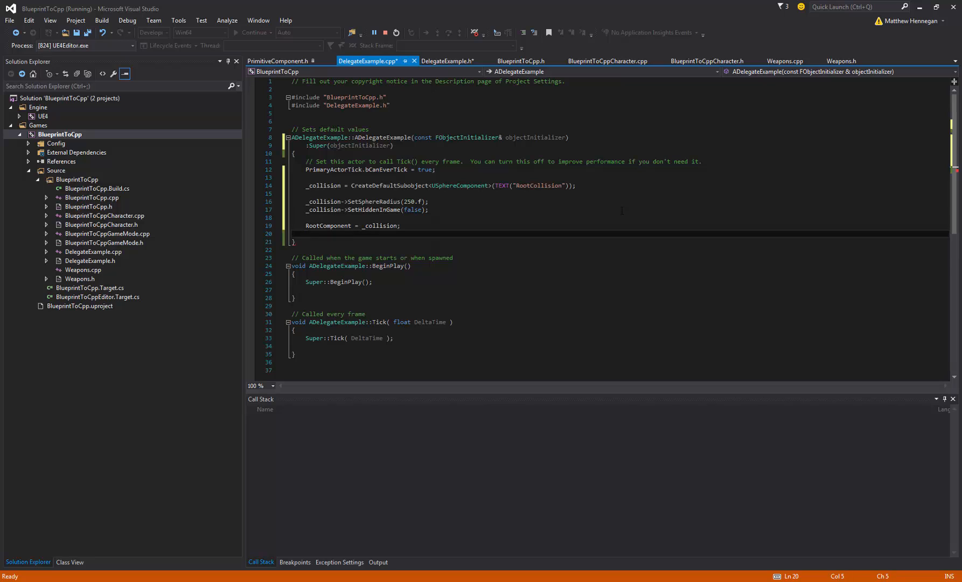
pyautogui.press('Backspace')
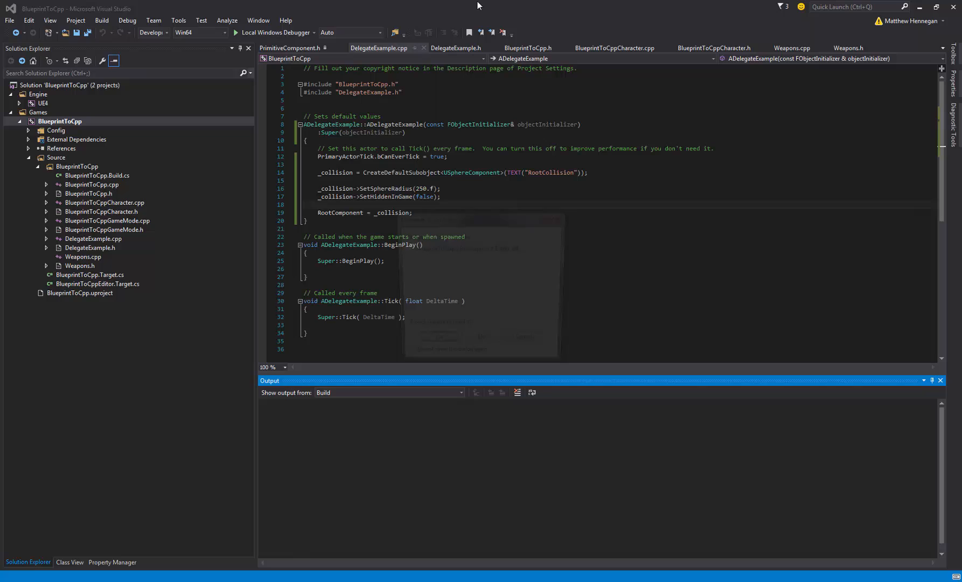
# - Build the solution and relaunch the UE4 editor through Local Windows Debugger
pyautogui.click(237, 32)
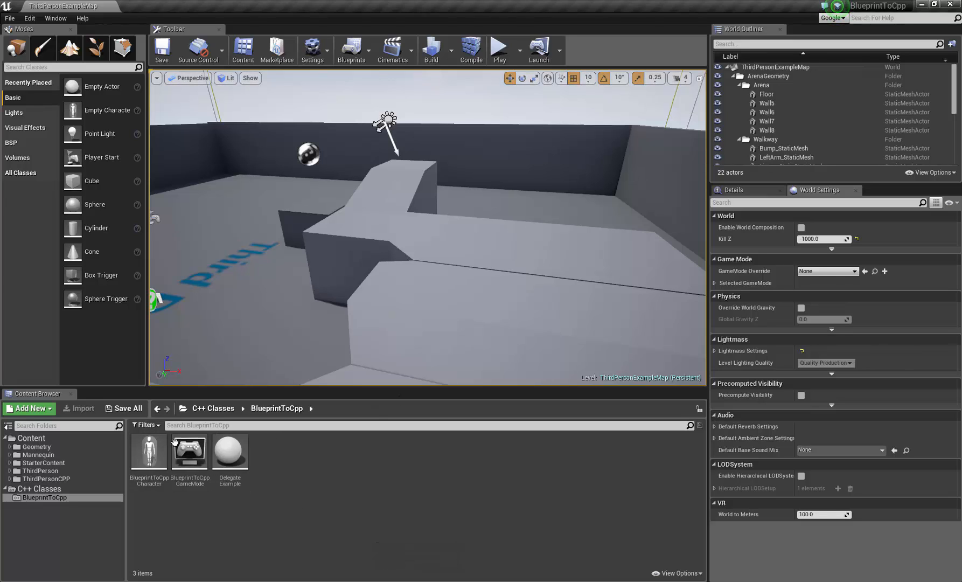
# - Create a Blueprint named DelegateExampleBP from the Delegate Example class
pyautogui.rightClick(230, 451)
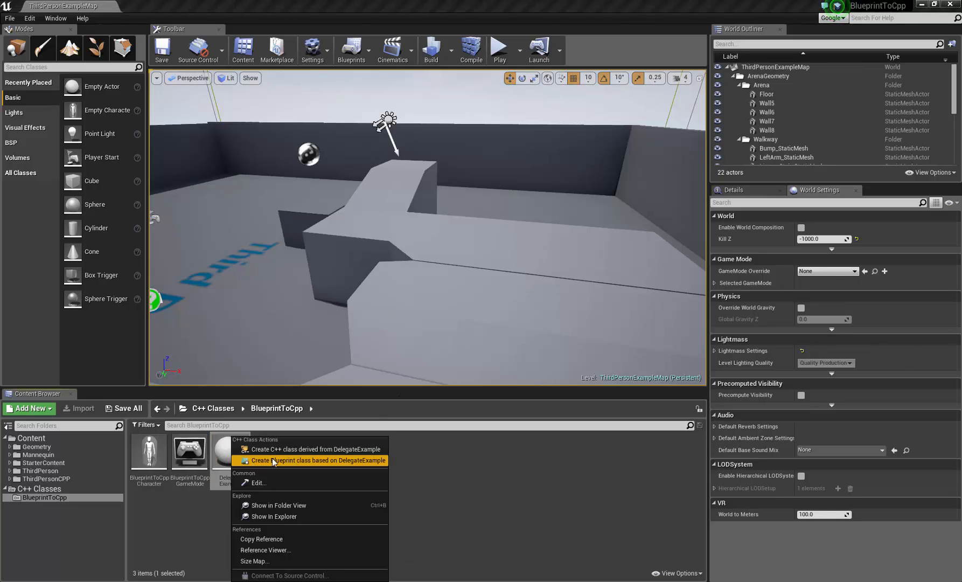
pyautogui.click(314, 460)
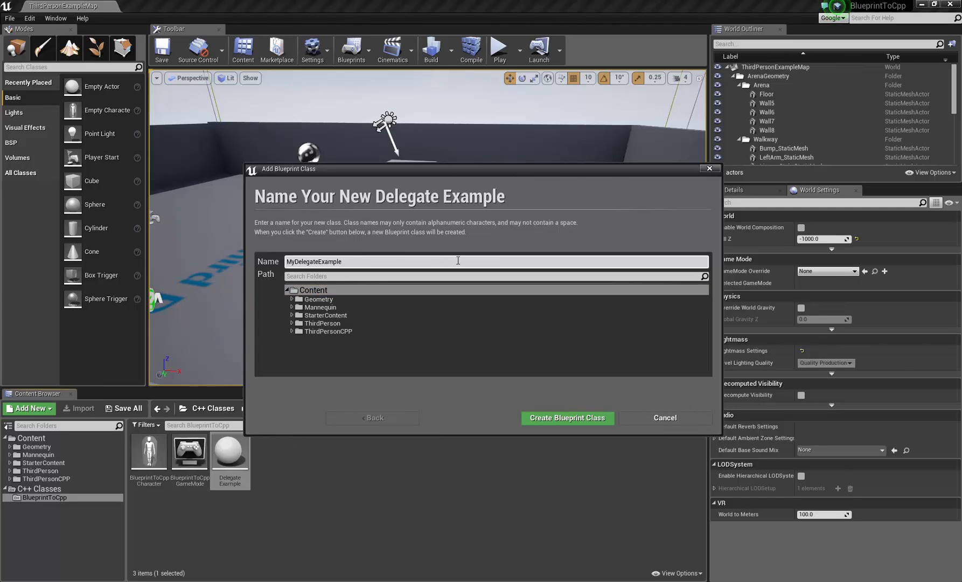
pyautogui.write('DelegateExampleBP')
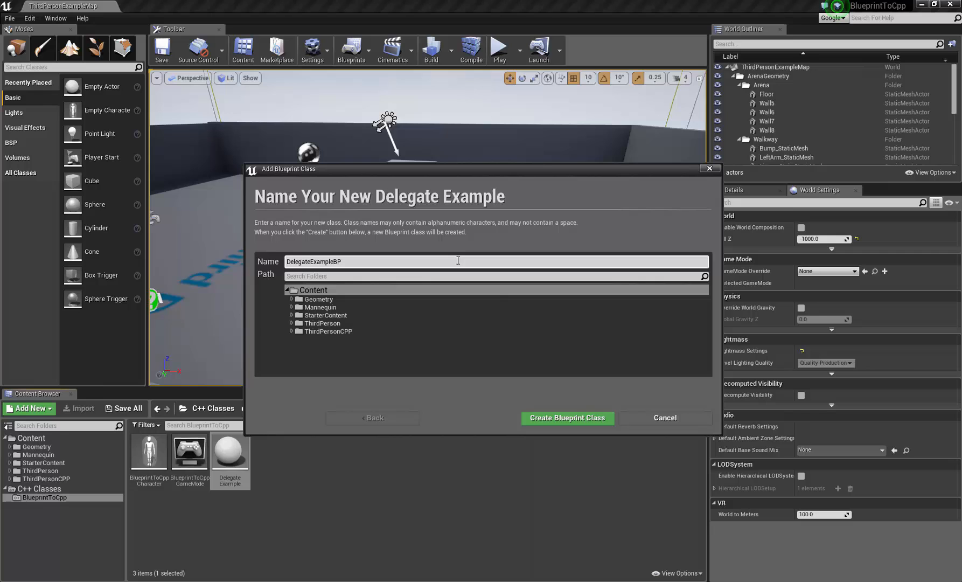
pyautogui.click(568, 418)
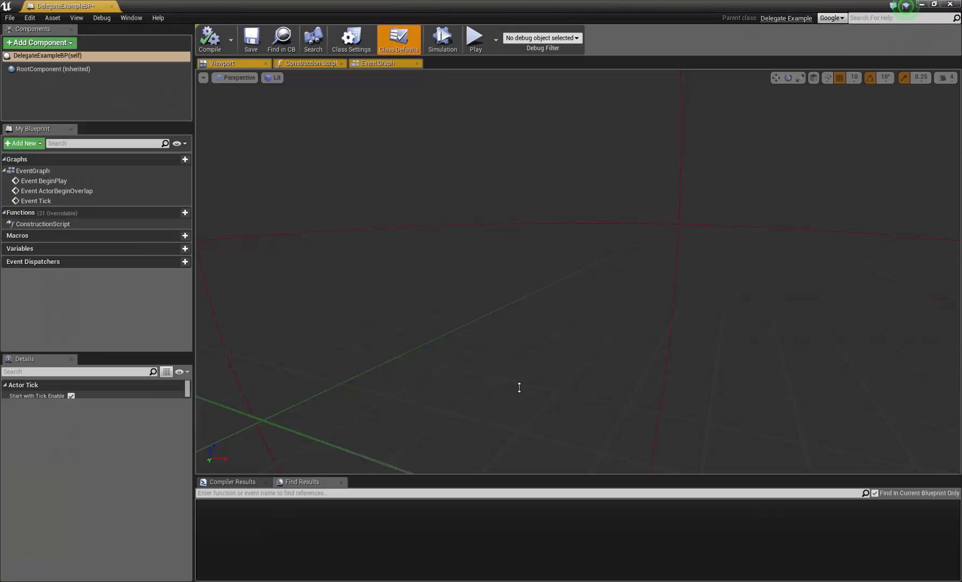
# - Check DelegateExampleBP's collision sphere, place it in the level, and return to DelegateExample.cpp
pyautogui.click(51, 69)
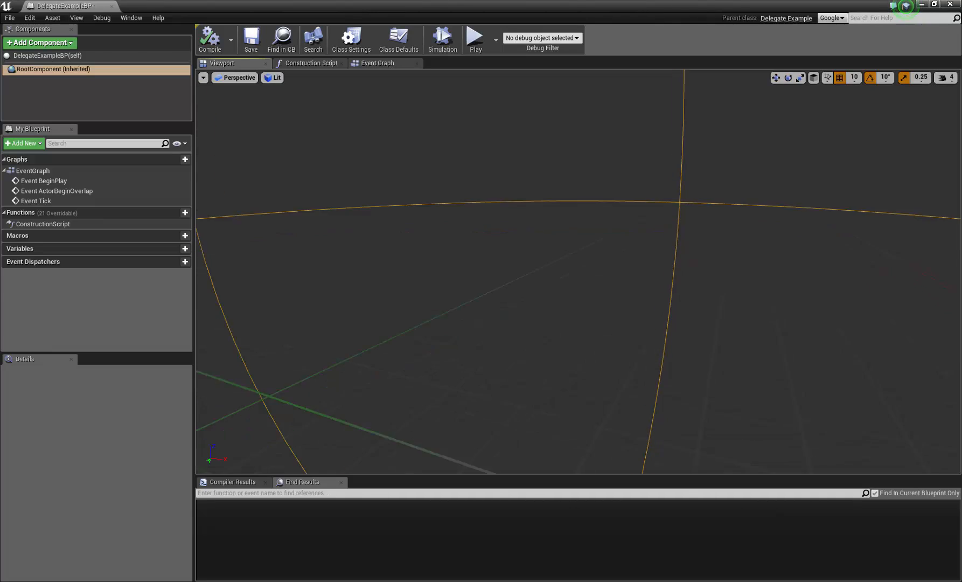
pyautogui.click(376, 64)
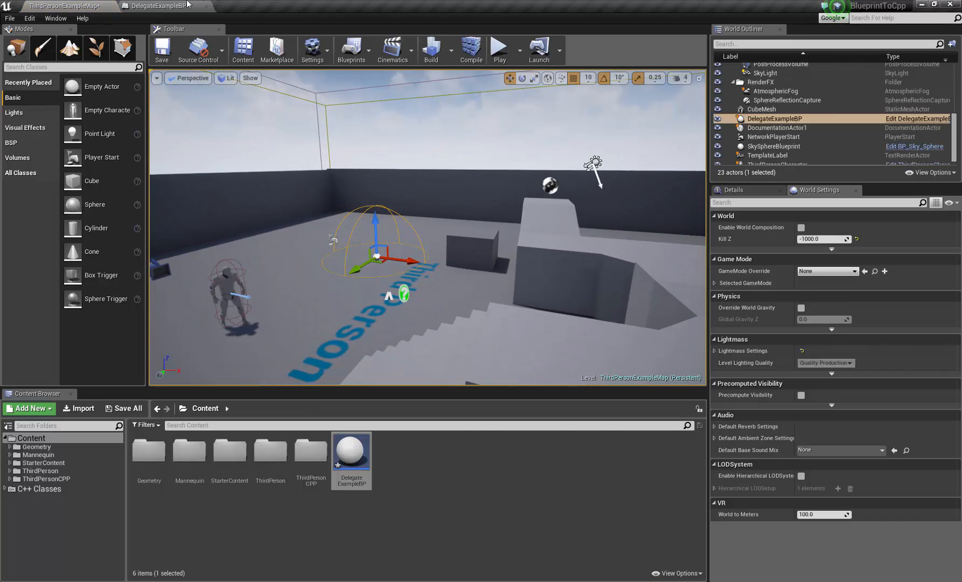
pyautogui.click(146, 5)
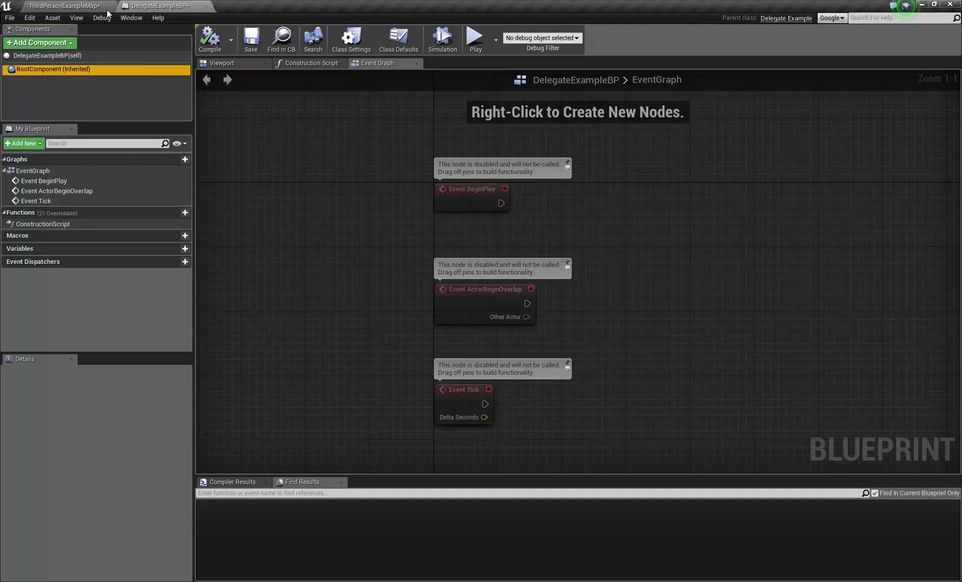
pyautogui.click(61, 5)
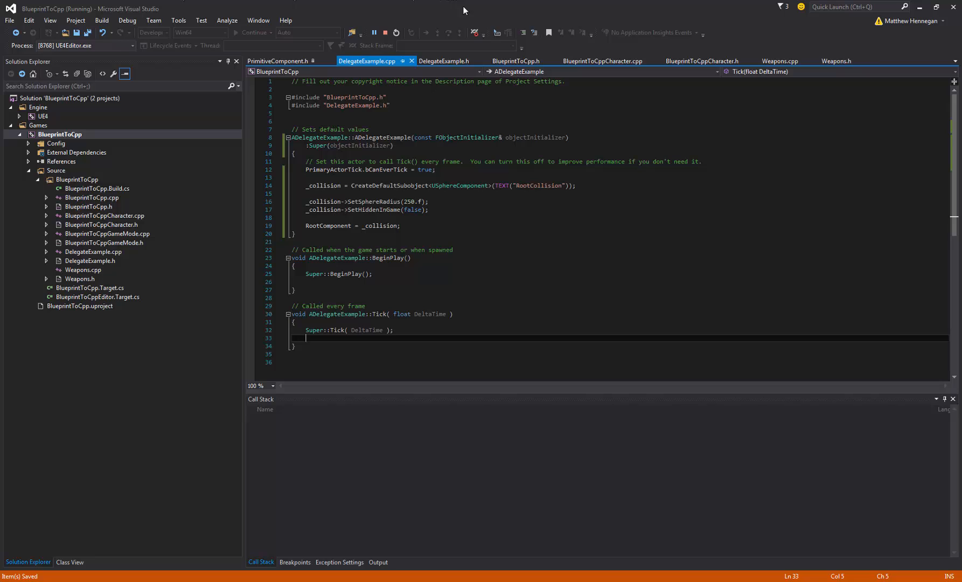
pyautogui.moveTo(450, 155)
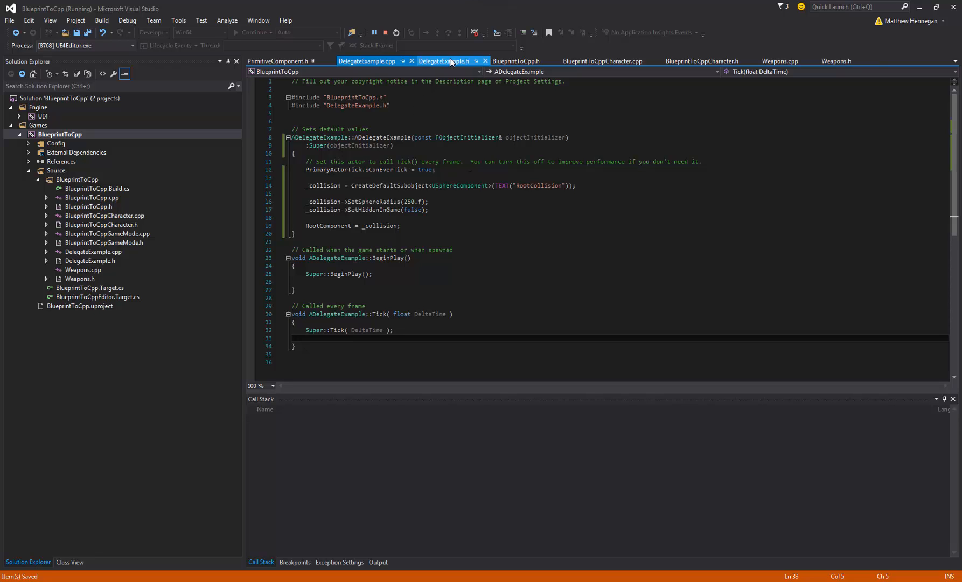
# - View DelegateExample.h, then PrimitiveComponent.h's FComponentBeginOverlapSignature delegate declarations
pyautogui.click(444, 60)
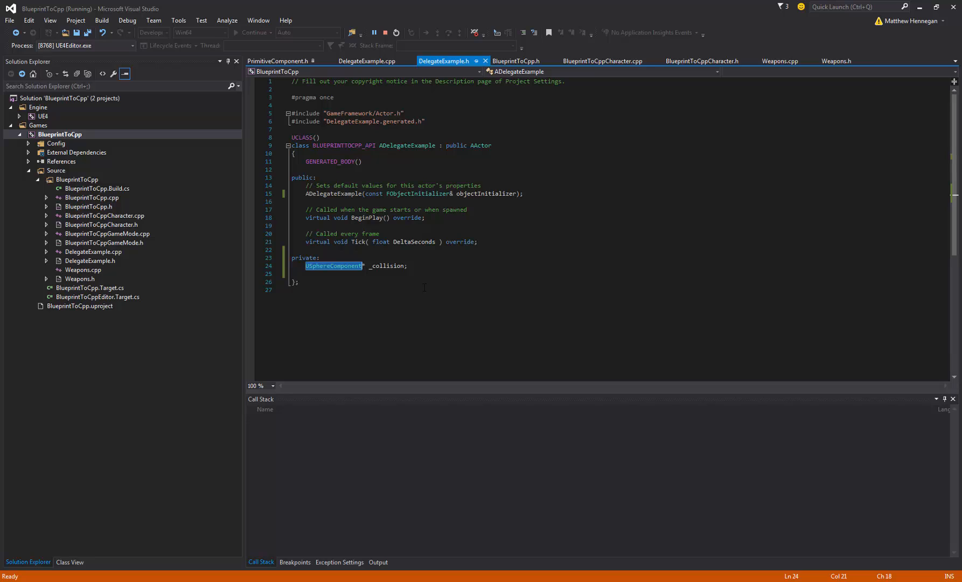
pyautogui.click(277, 61)
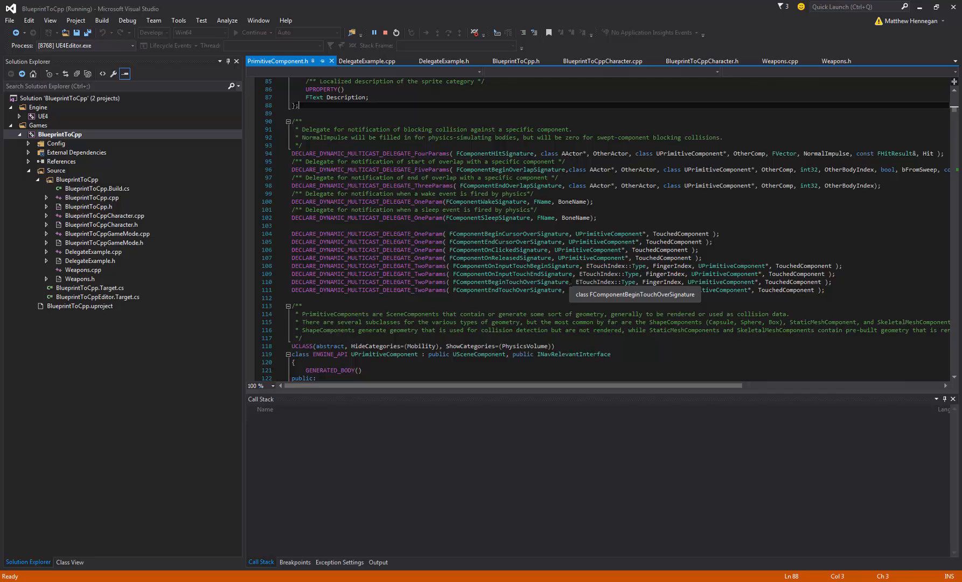
# - Select the blank line below the Tick declaration in DelegateExample.h for a new member
pyautogui.moveTo(288, 385); pyautogui.dragTo(559, 385)
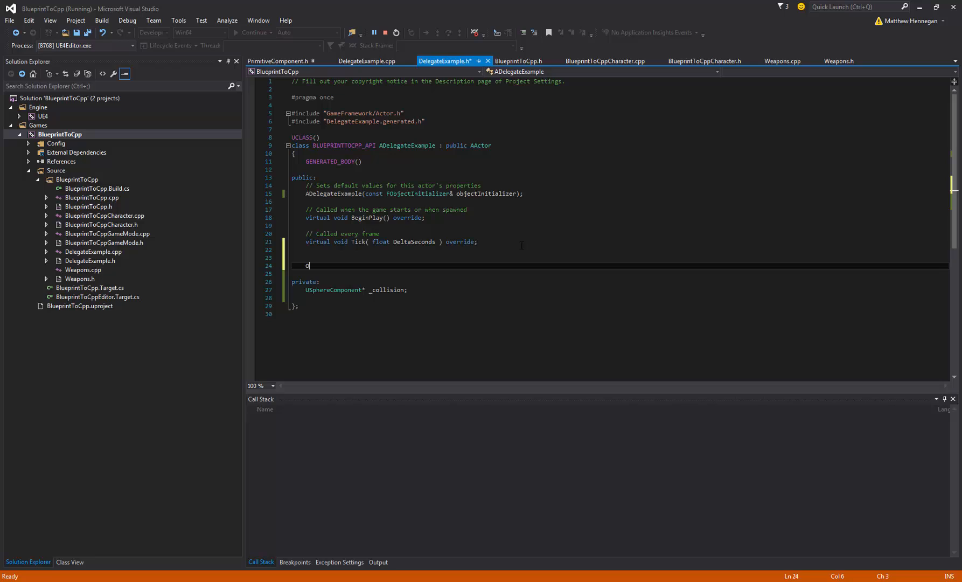
# - Declare void OnDelegateExampleOverlap(AActor*, UPrimitiveComponent*, int32, bool, const FHitResult&) and remove stray commas
pyautogui.write('nDe')
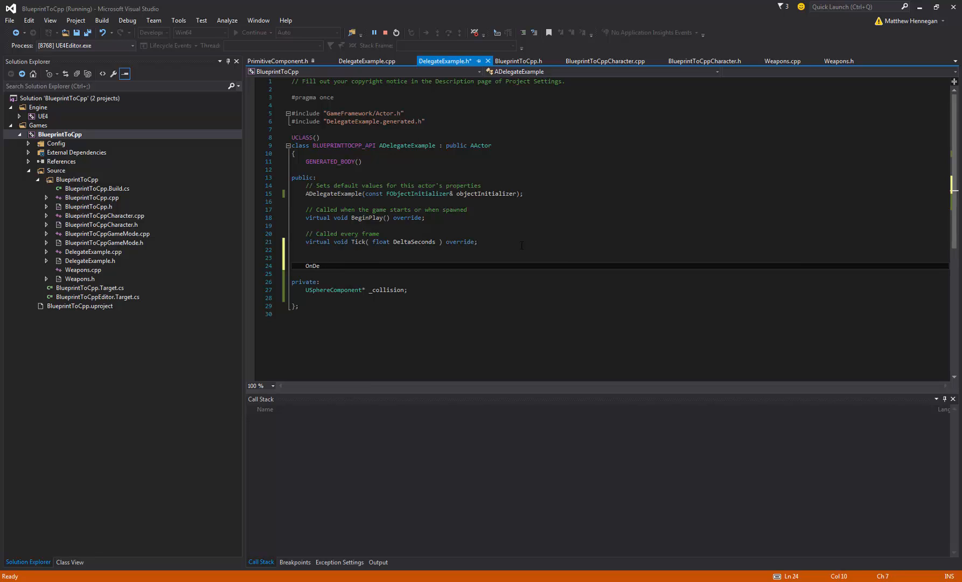
pyautogui.write('legateExampleOverlap')
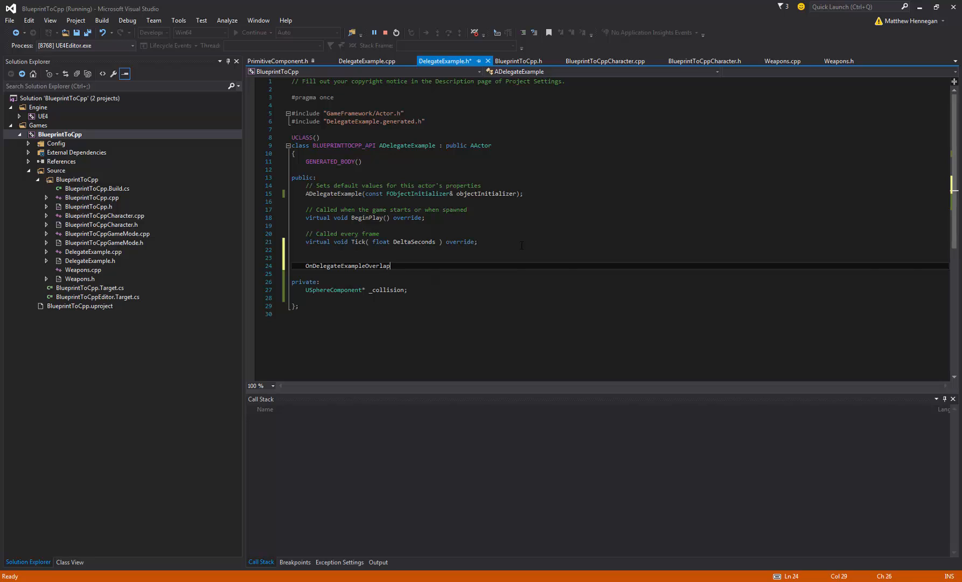
pyautogui.write('void')
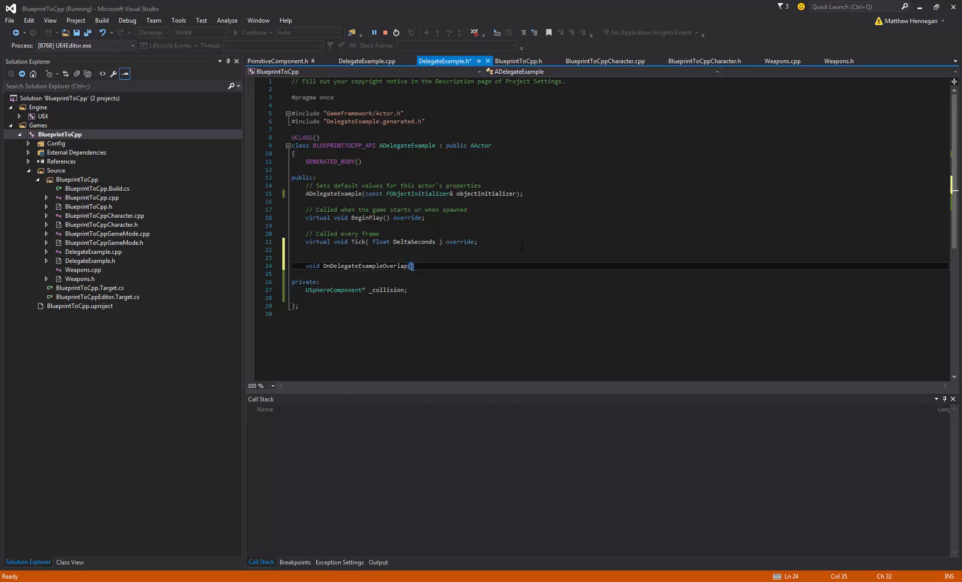
pyautogui.write('class AActor*, OtherActor, class UPrimitiveComponent*, OtherComp, int32, OtherBodyIndex, bool, bFromSweep, const FHitResult &, SweepResult')
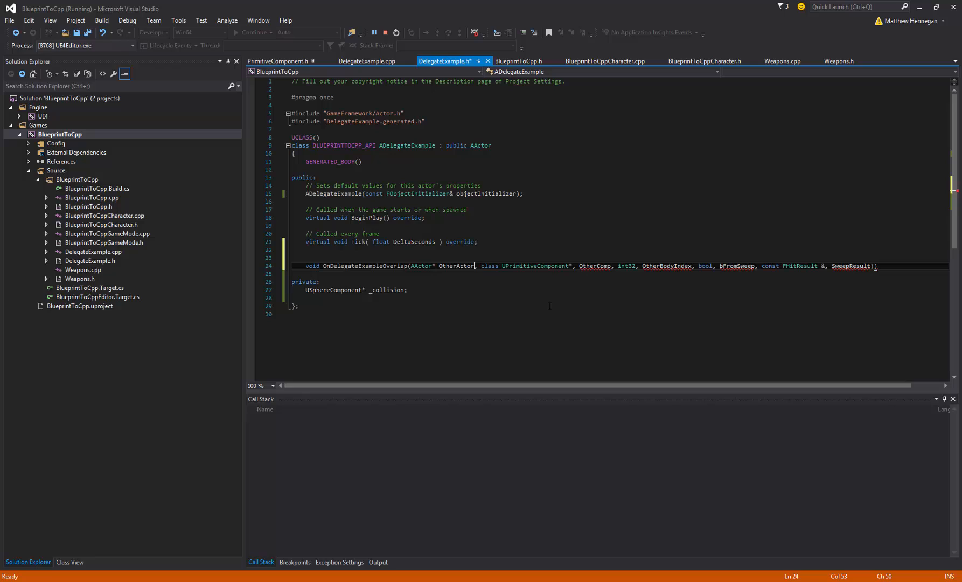
pyautogui.press('Delete')
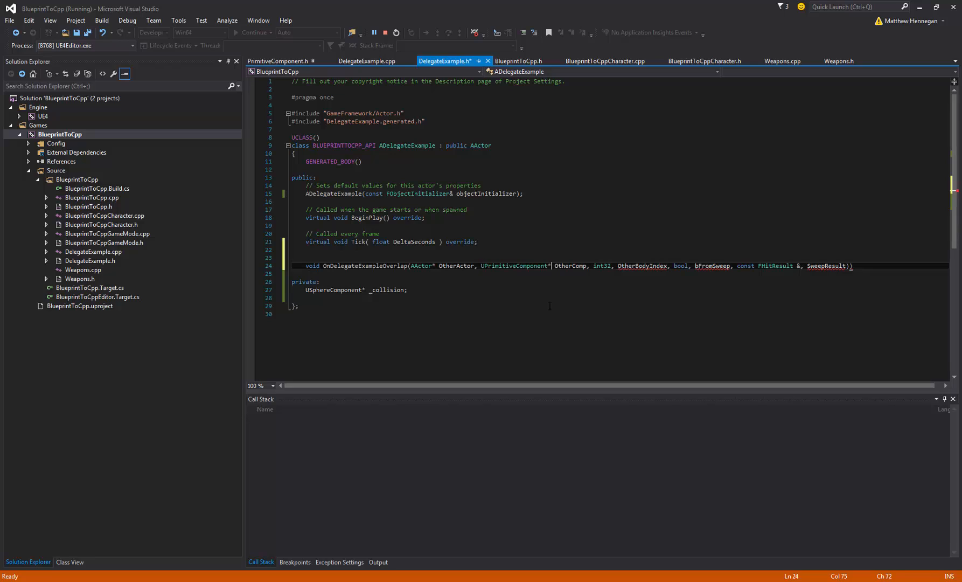
pyautogui.doubleClick(602, 266)
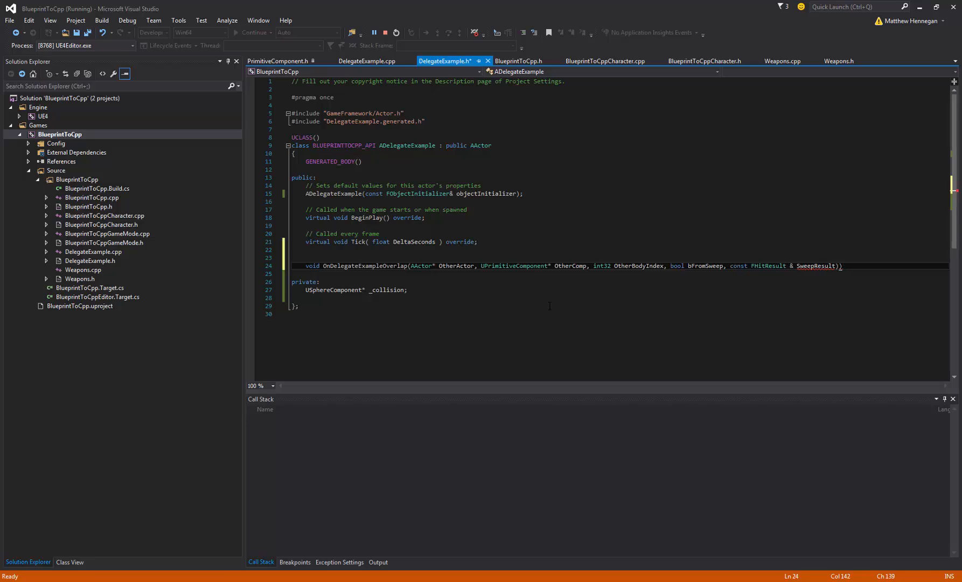
pyautogui.doubleClick(768, 266)
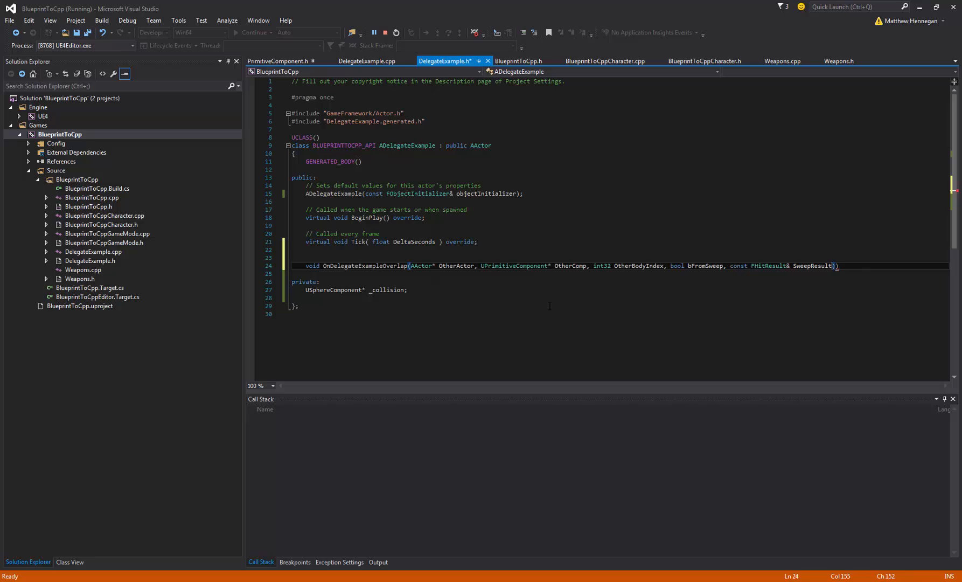
pyautogui.press('Backspace')
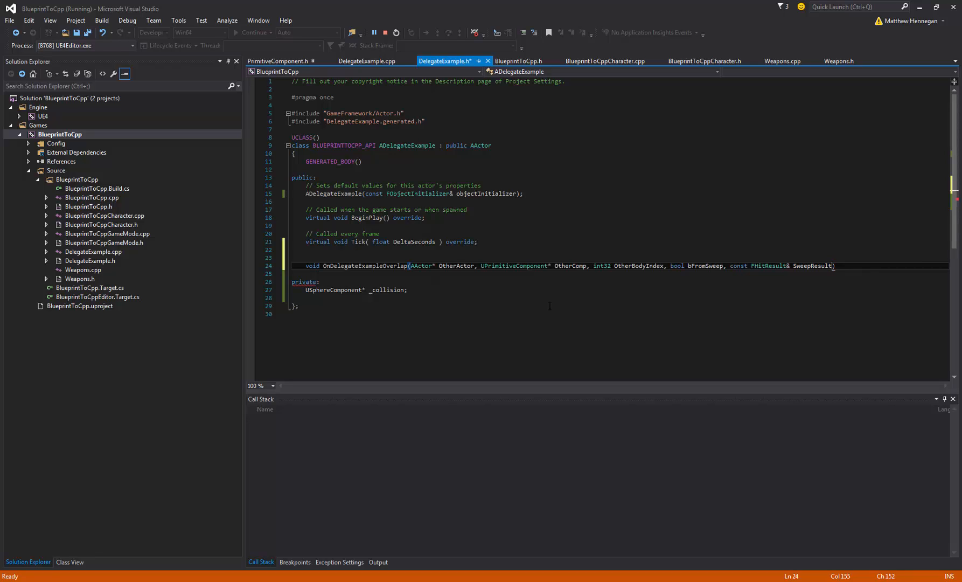
pyautogui.moveTo(585, 28)
pyautogui.write(';')
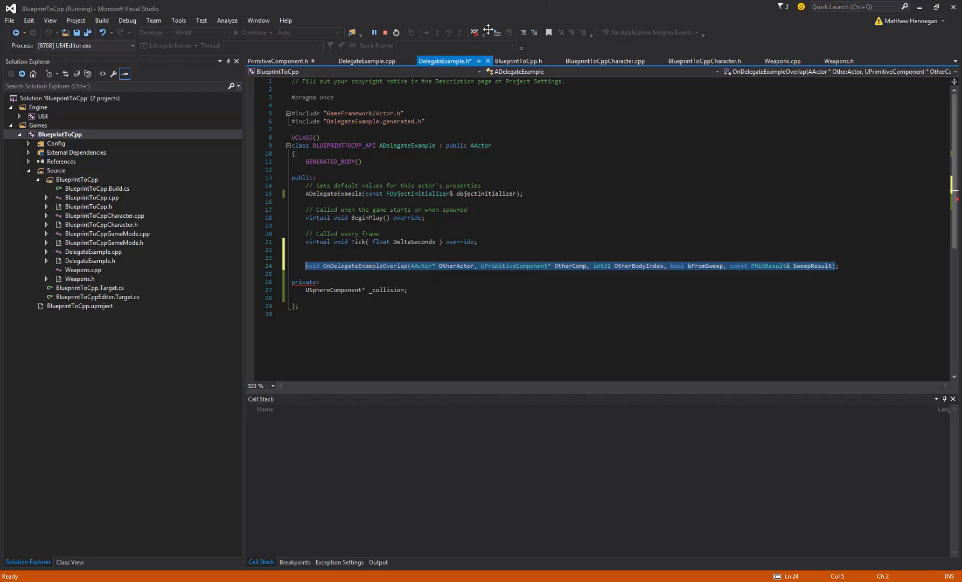
# - Add an empty ADelegateExample::OnDelegateExampleOverlap definition to DelegateExample.cpp
pyautogui.click(367, 61)
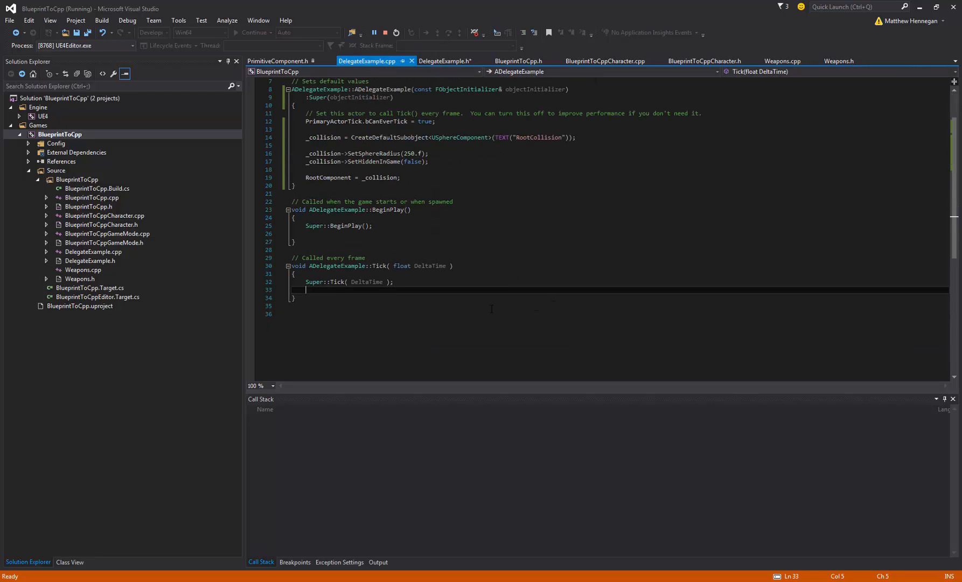
pyautogui.write('void OnDelegateExampleOverlap(AActor* OtherActor, UPrimitiveComponent* OtherComp, int32 OtherBodyIndex, bool bFromSweep, const FHitResult& SweepResult)')
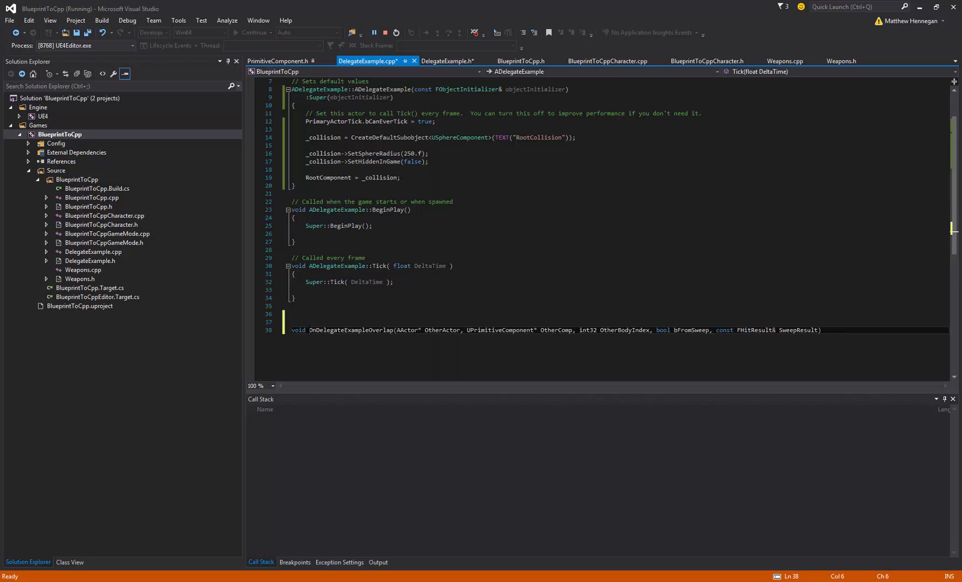
pyautogui.write('ADelegateExample::')
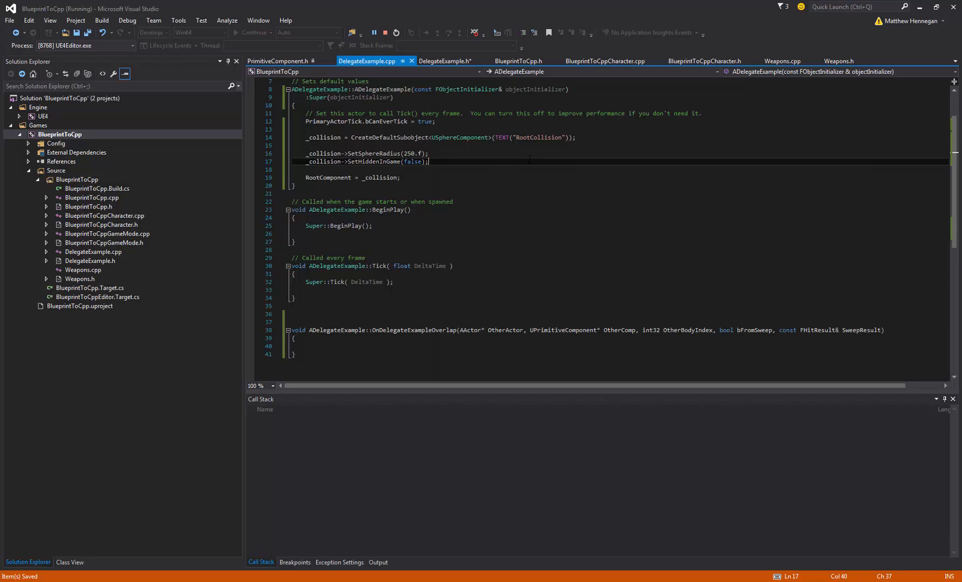
# - Bind _collision->OnComponentBeginOverlap.AddDynamic(this, &ADelegateExample::OnDelegateExampleOverlap) in the constructor
pyautogui.press('Enter')
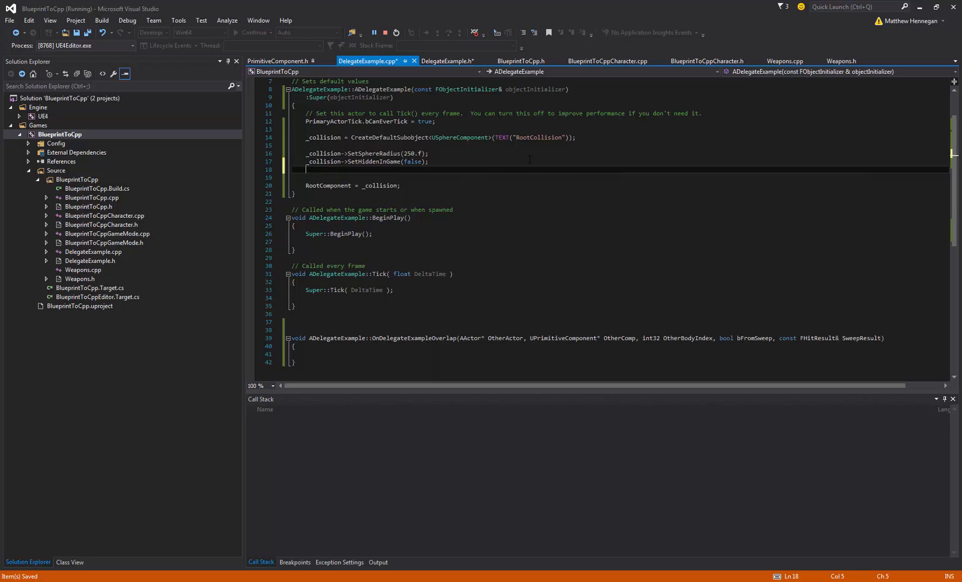
pyautogui.write('_co')
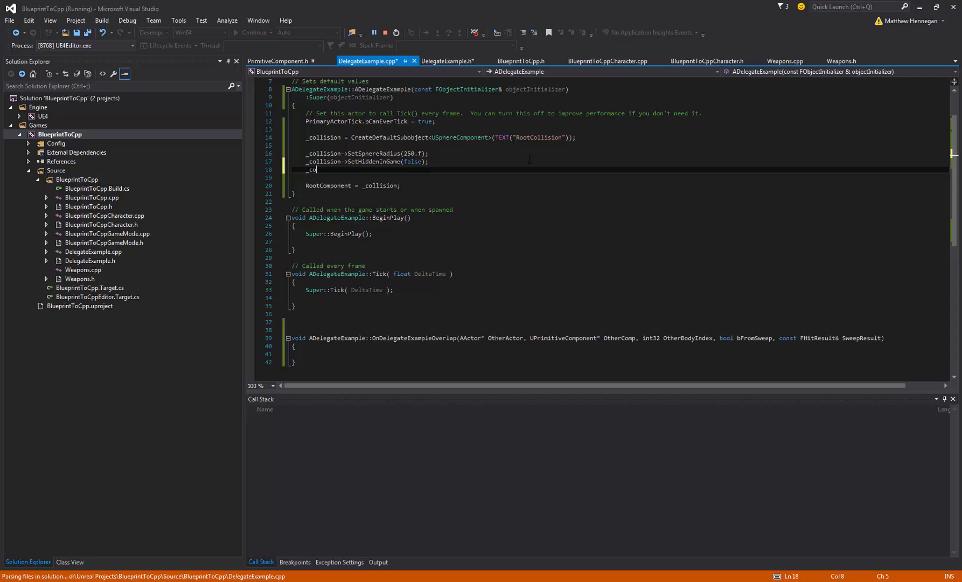
pyautogui.write('llision->')
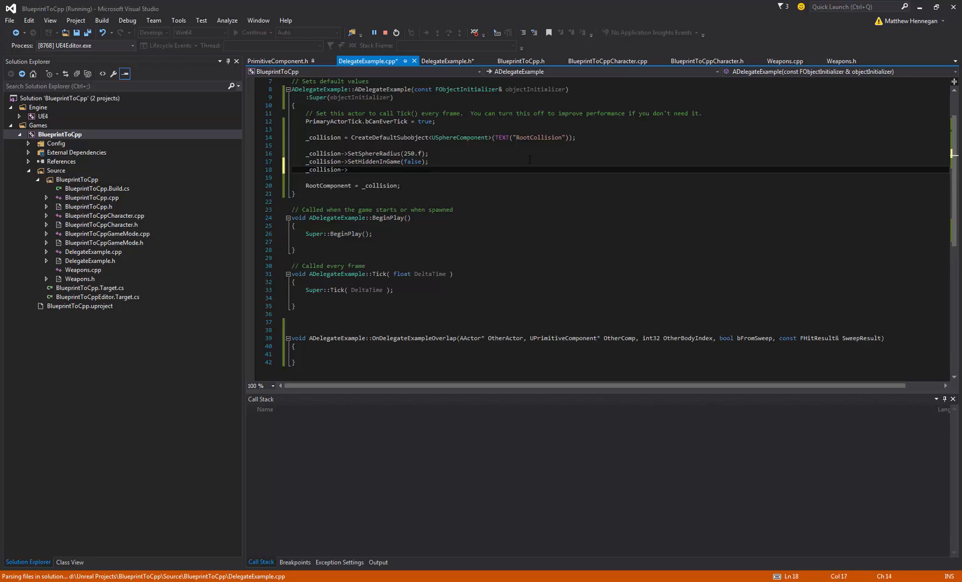
pyautogui.write('OnComponen')
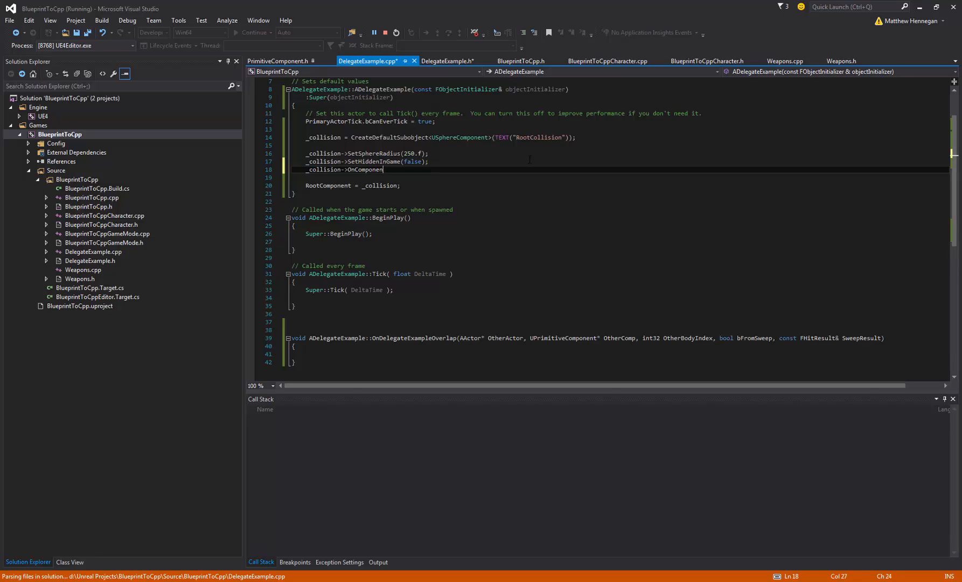
pyautogui.write('tBeginO')
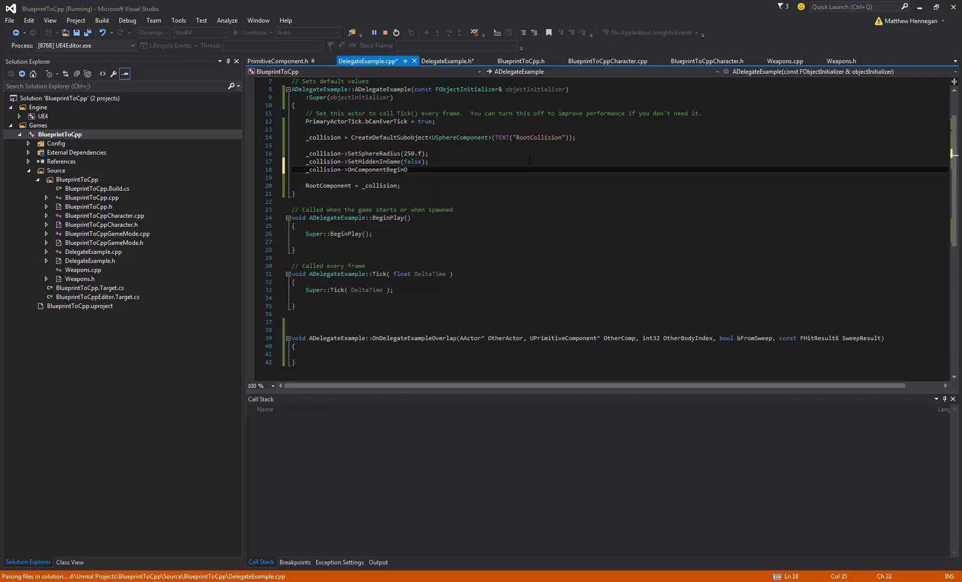
pyautogui.write('verlap')
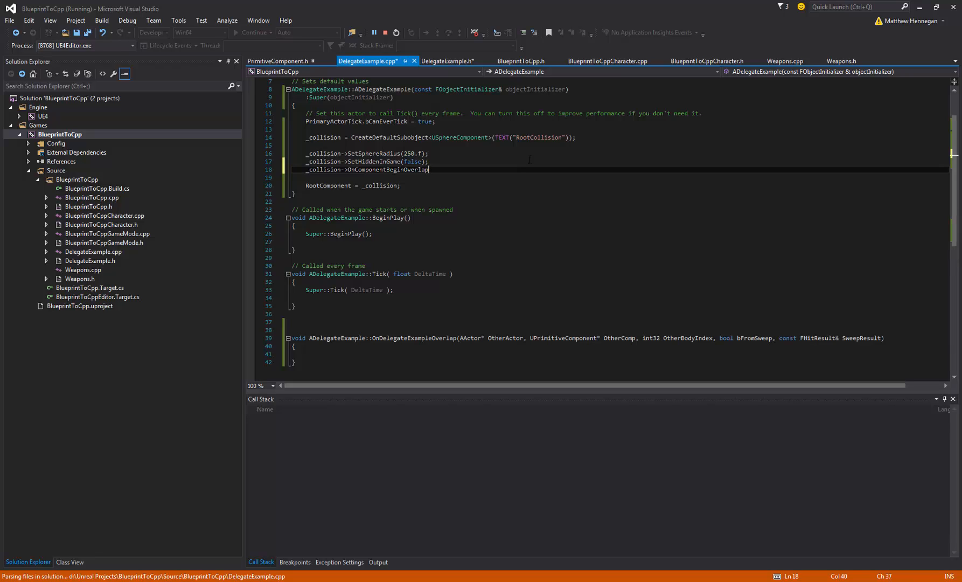
pyautogui.write('.AddDynamic')
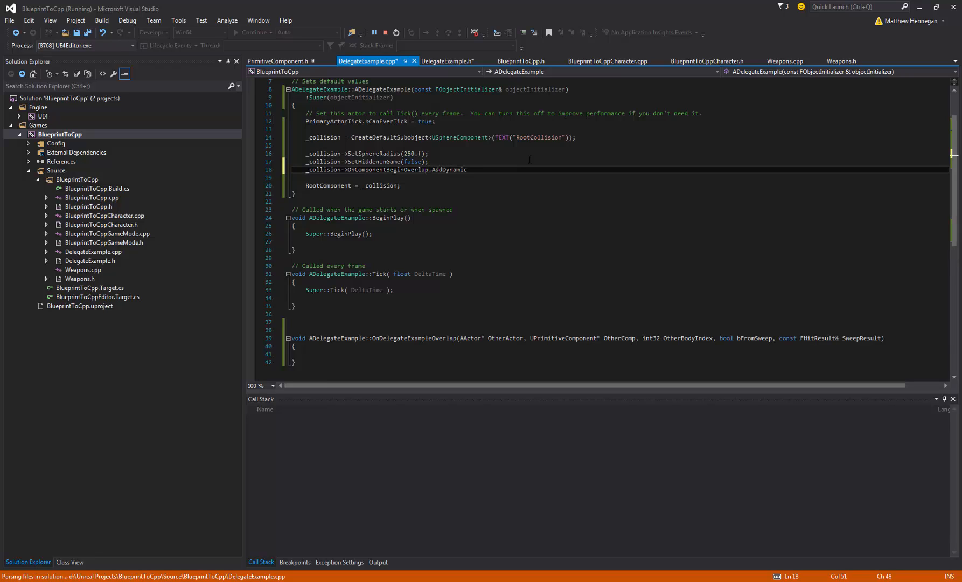
pyautogui.write('this)')
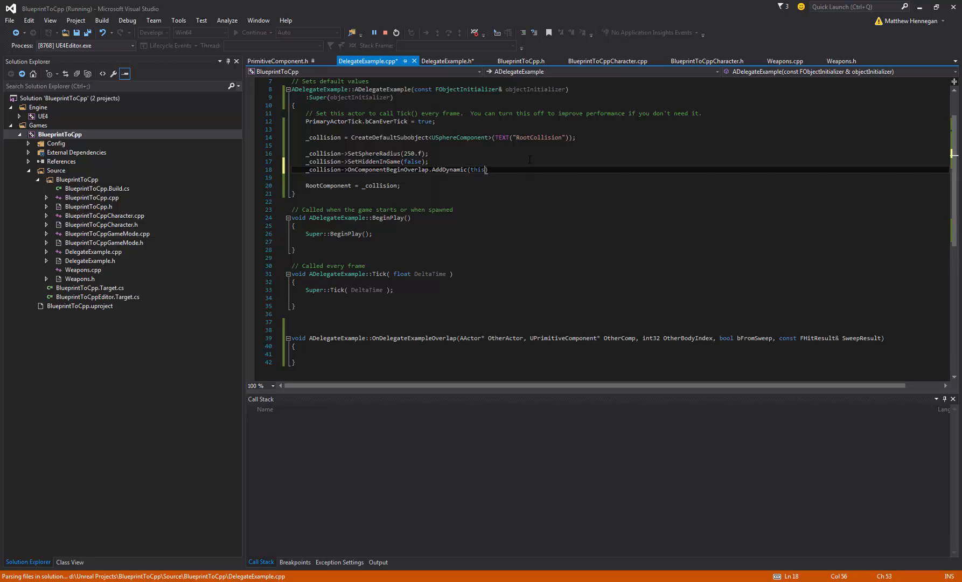
pyautogui.write(',')
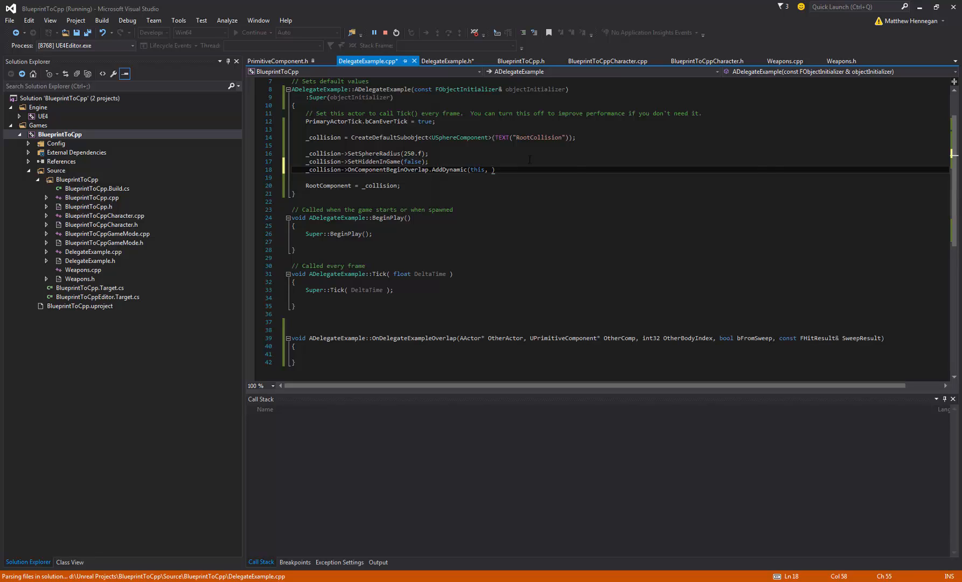
pyautogui.write('&')
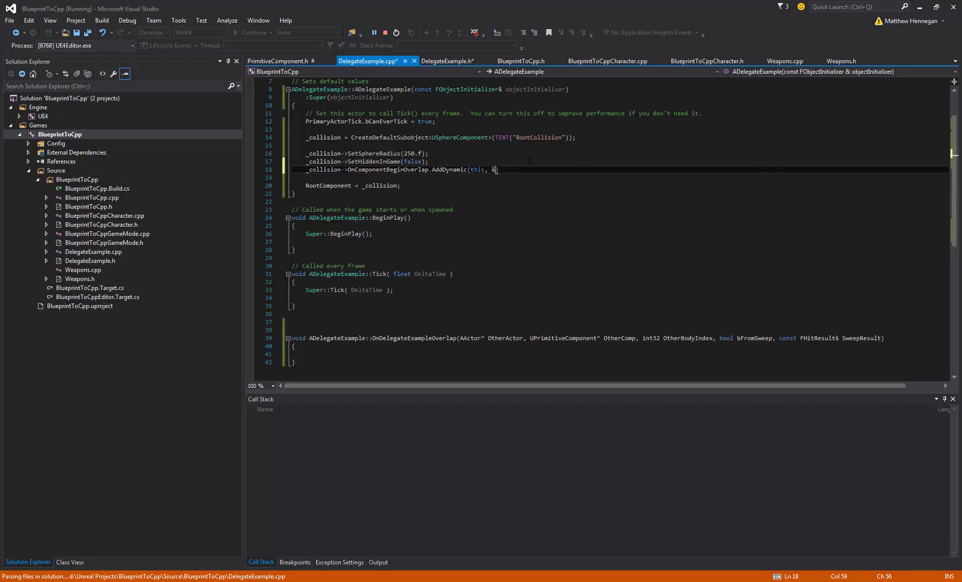
pyautogui.write('ADelegateExample::')
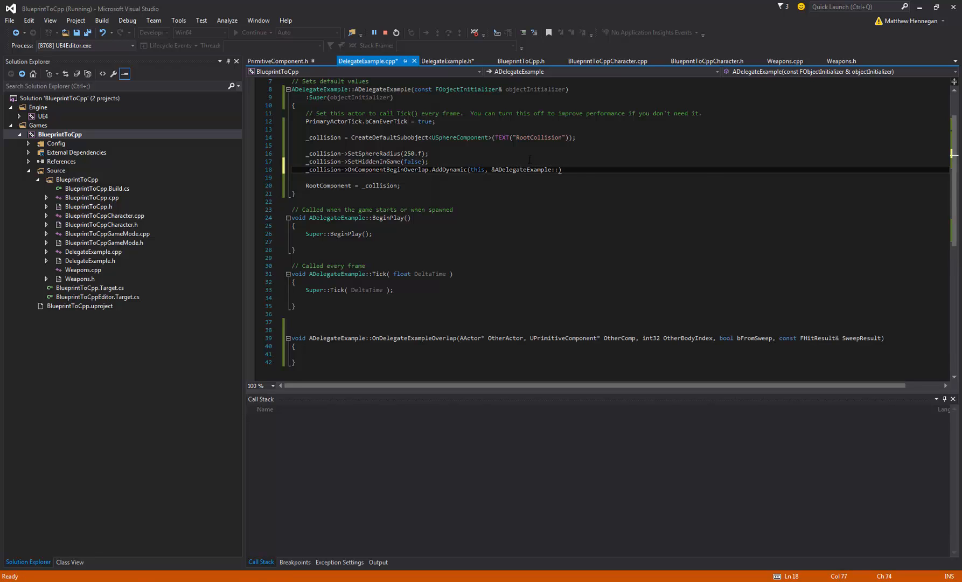
pyautogui.write('OnDel')
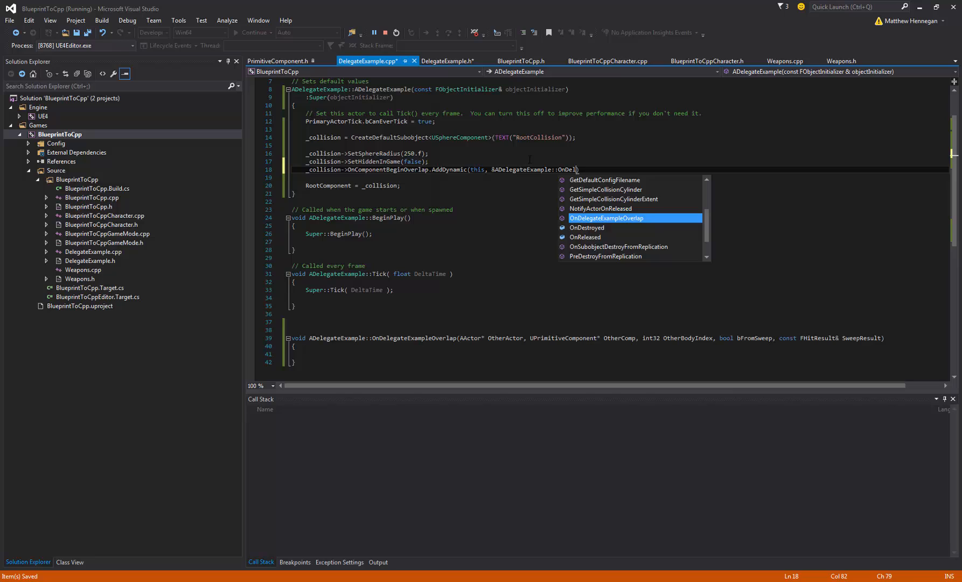
pyautogui.press('Tab')
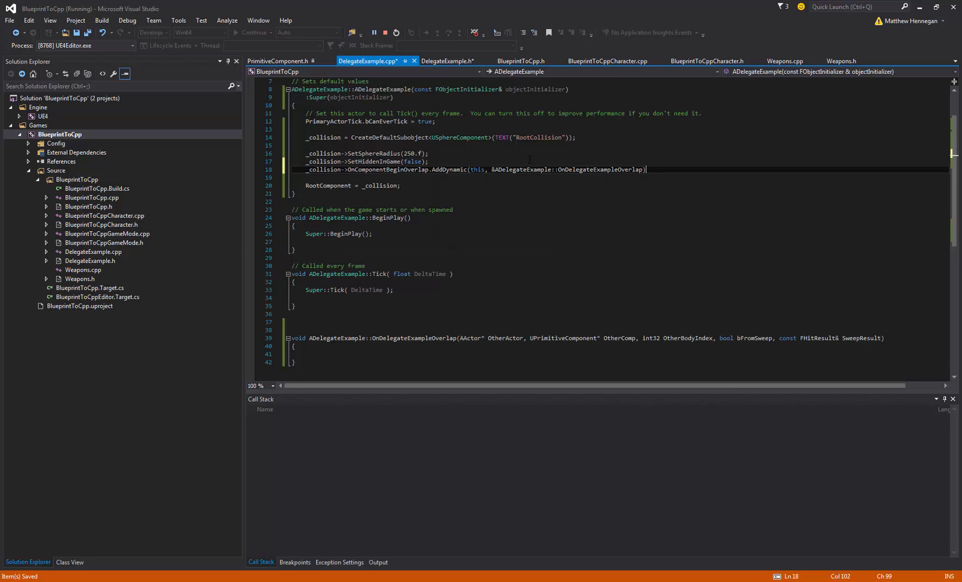
pyautogui.write(';')
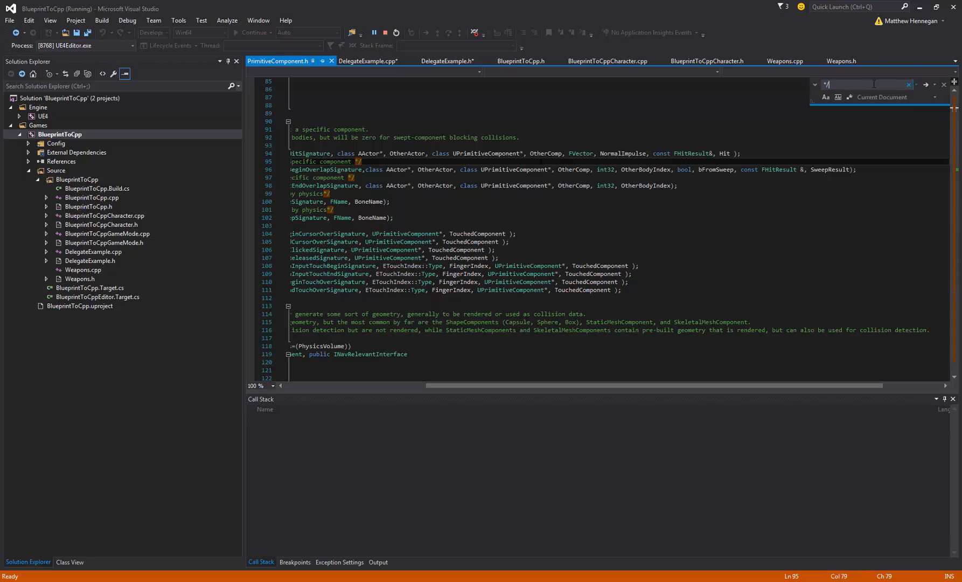
# - Inspect the OnComponentBeginOverlap declaration, then return to DelegateExample.cpp
pyautogui.write('OnComponentBeginOverlap')
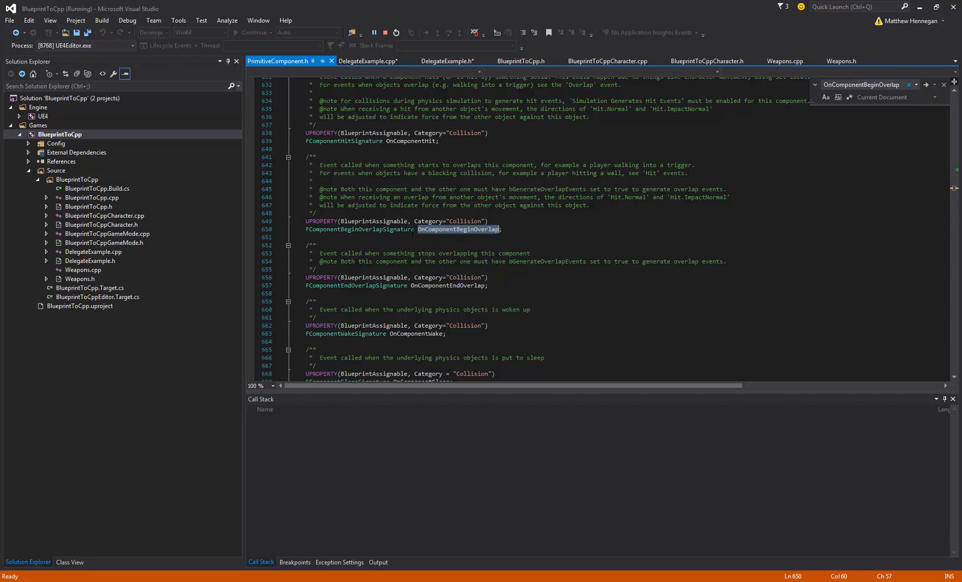
pyautogui.click(369, 61)
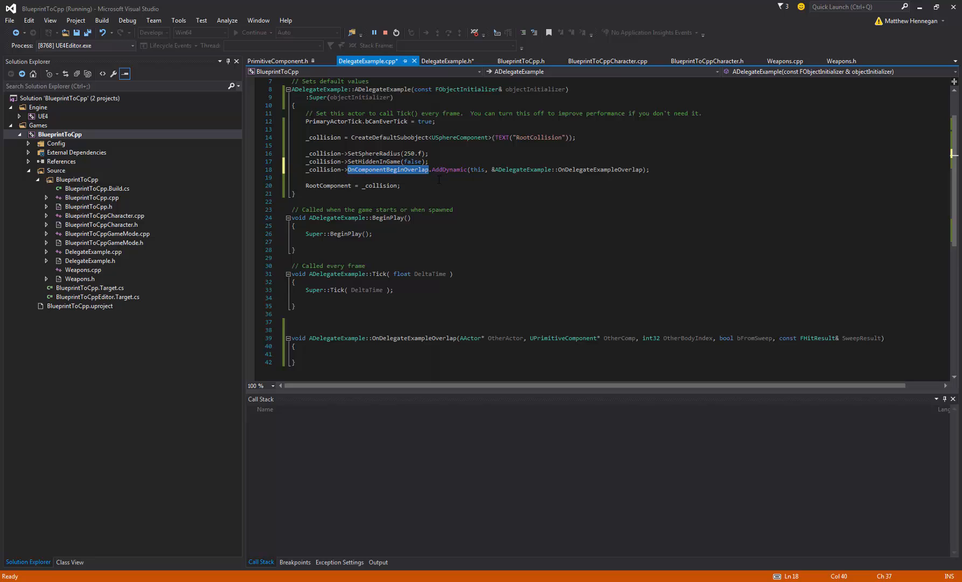
# - Make the handler call AddOnScreenDebugMessage(-1, 5.f, FColor::Red, "Something overlapped me") and save
pyautogui.doubleClick(450, 169)
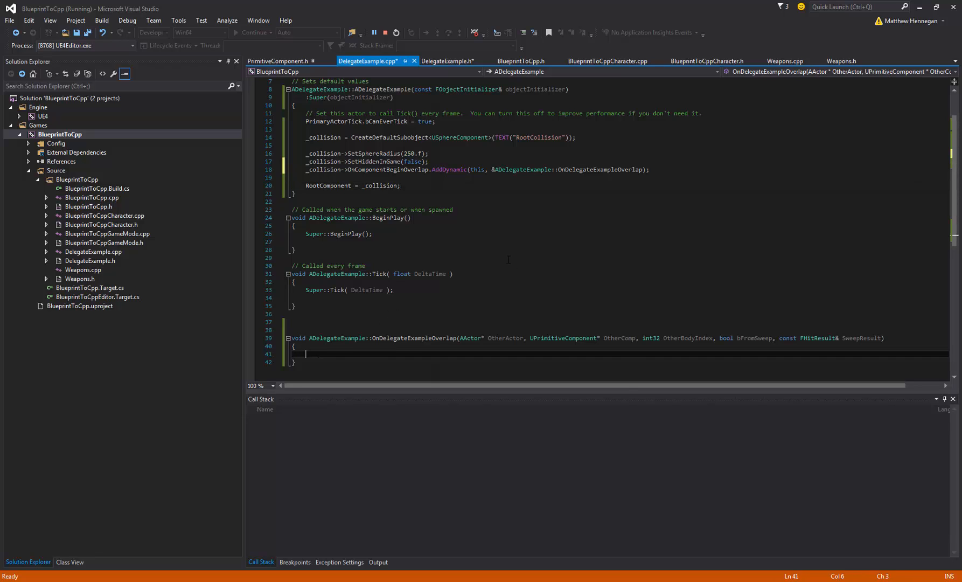
pyautogui.write('GEngine->A')
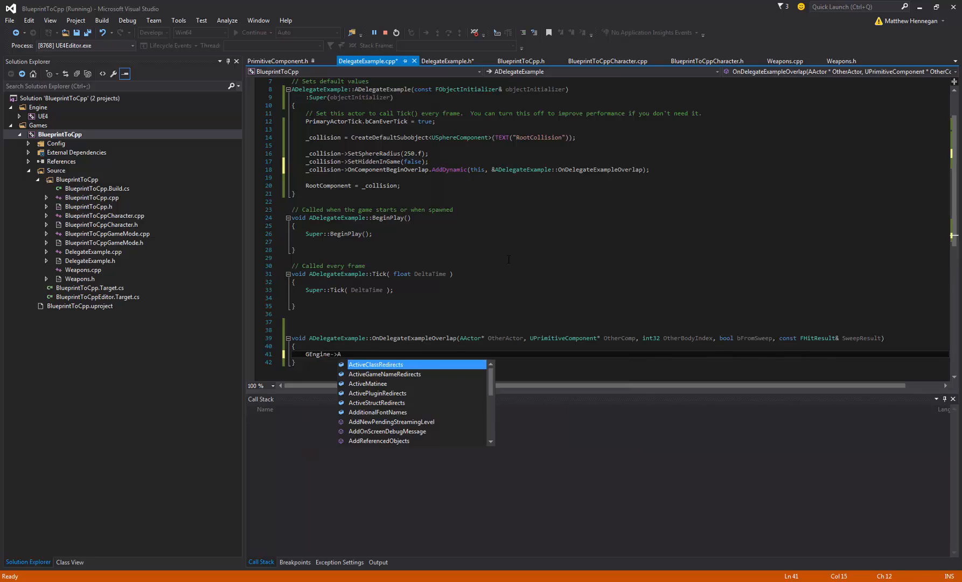
pyautogui.write('AddOnScreenDebugMessage(')
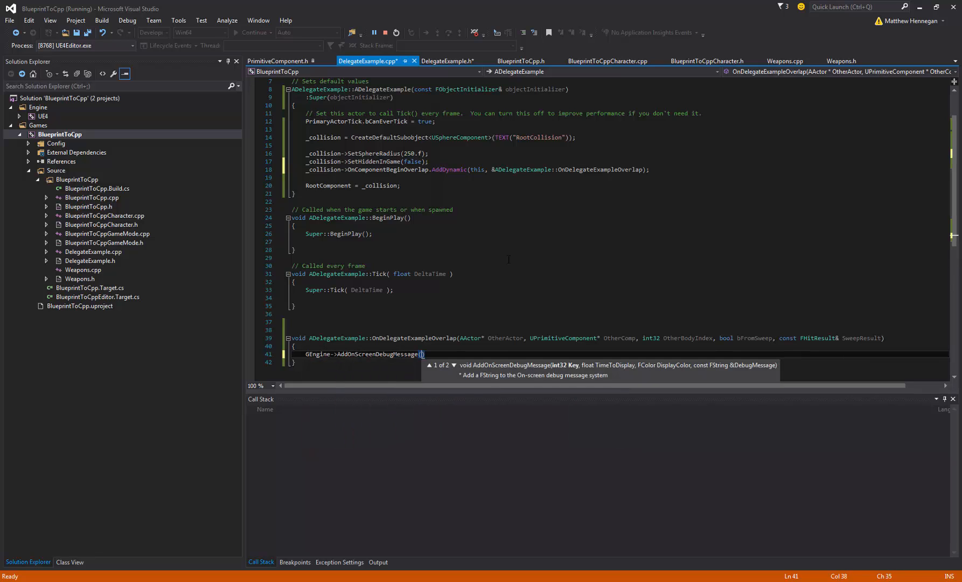
pyautogui.write('-1')
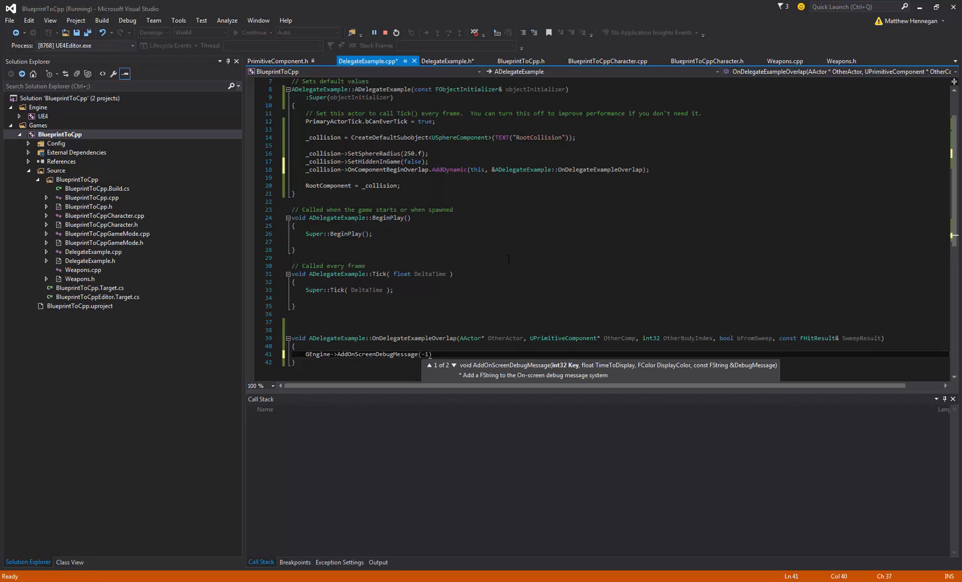
pyautogui.write(', 5.f, FColor::Red,')
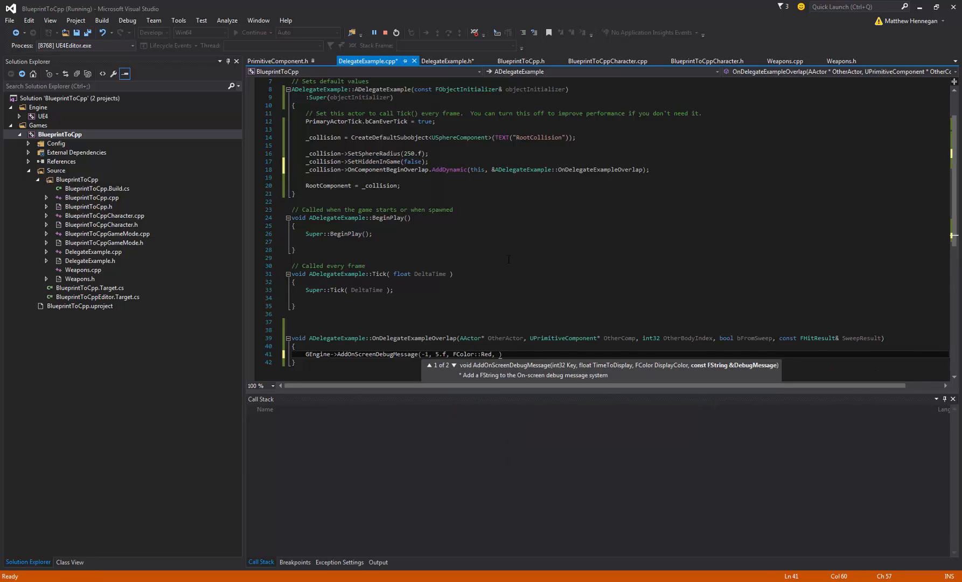
pyautogui.write('"S"')
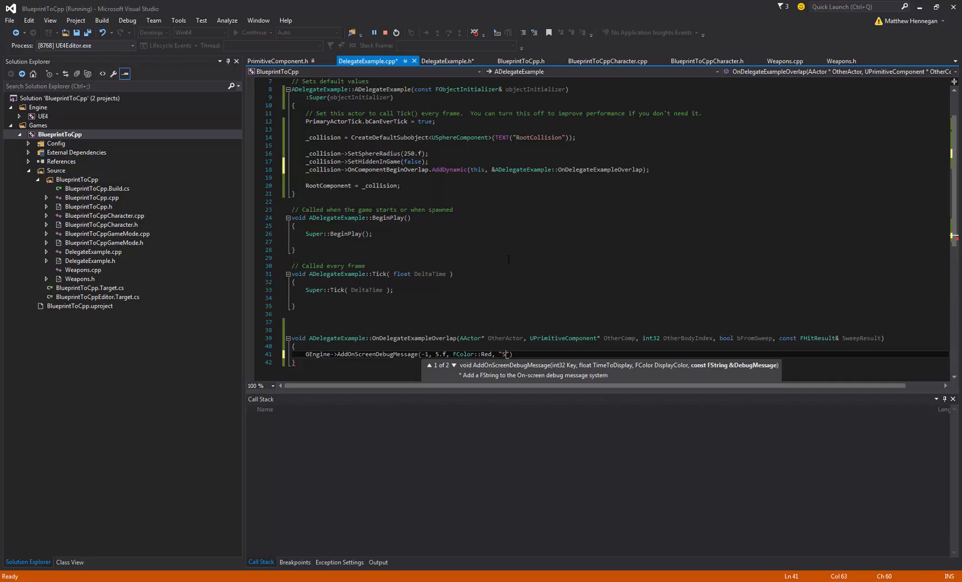
pyautogui.write('omething overlapped me')
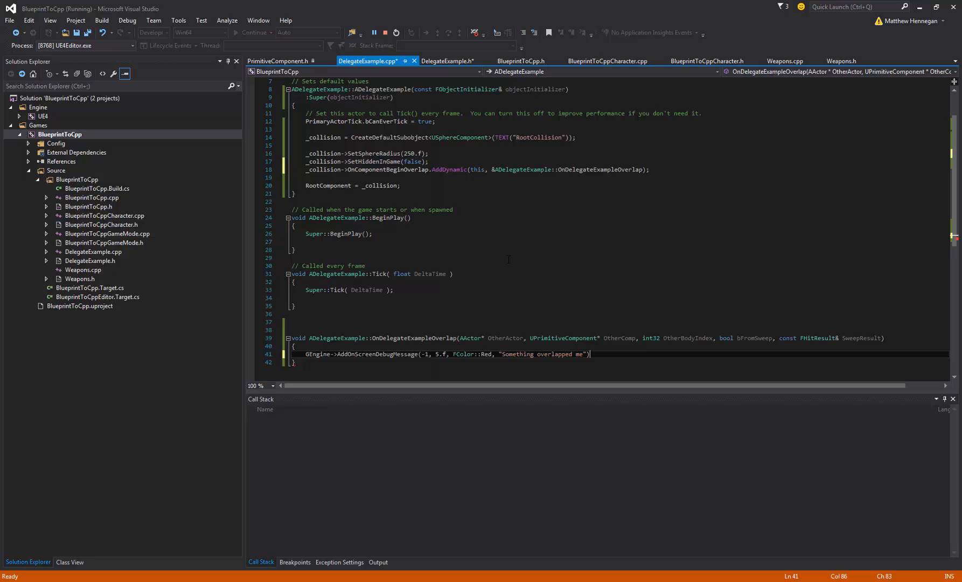
pyautogui.write(';')
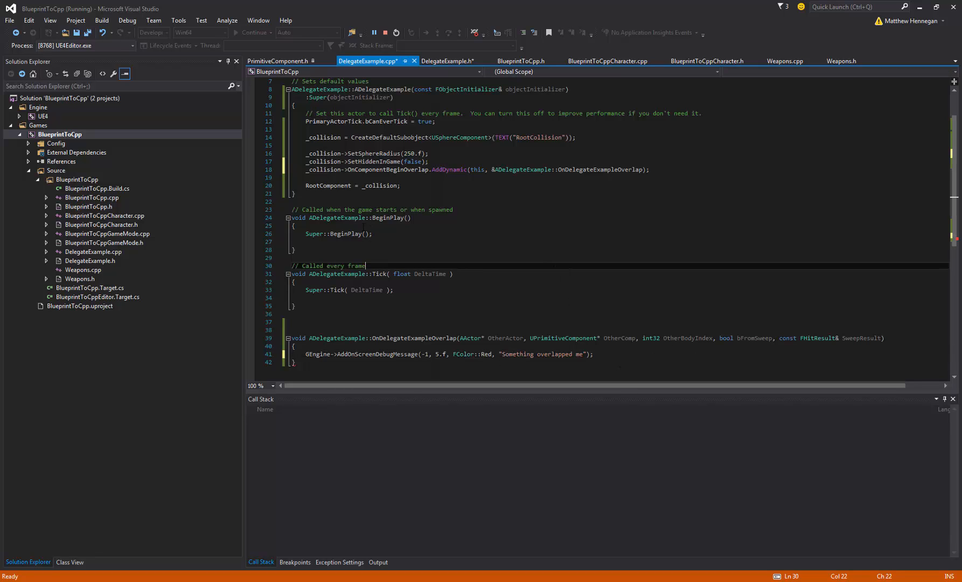
pyautogui.press('Ctrl+S')
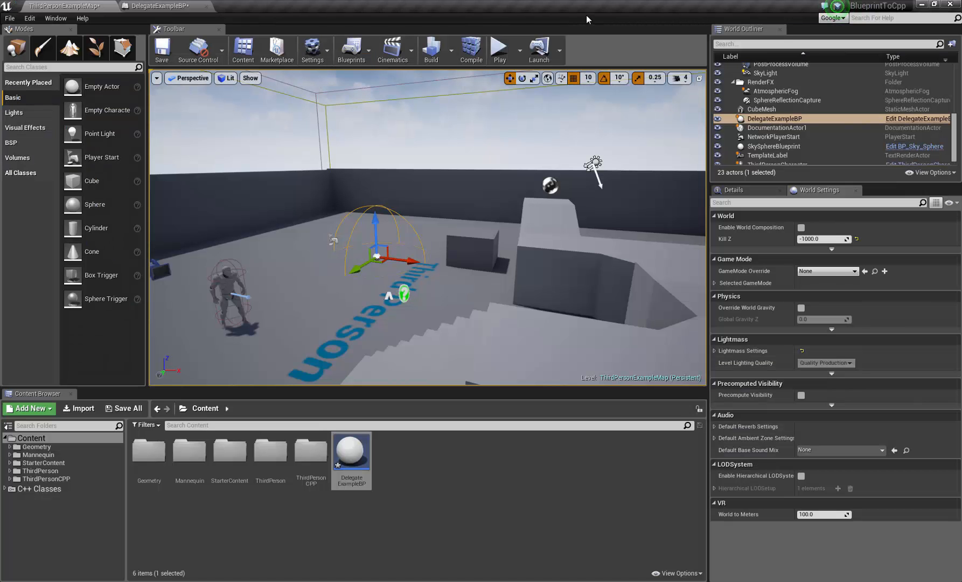
# - Compile the game code from the UE4 toolbar, hitting the 'Unable to bind delegate' ensure
pyautogui.click(471, 50)
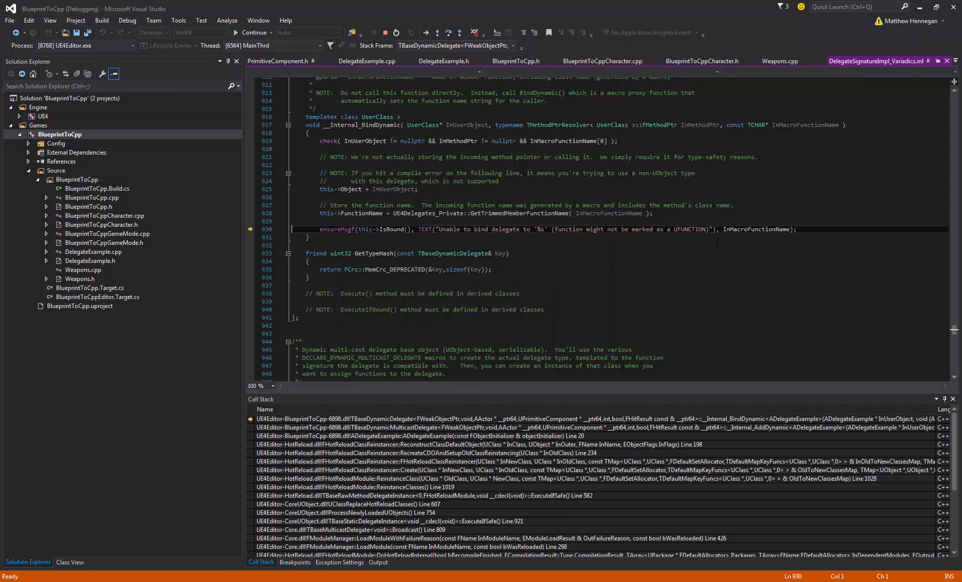
# - Add UFUNCTION() above the OnDelegateExampleOverlap declaration in DelegateExample.h
pyautogui.doubleClick(689, 229)
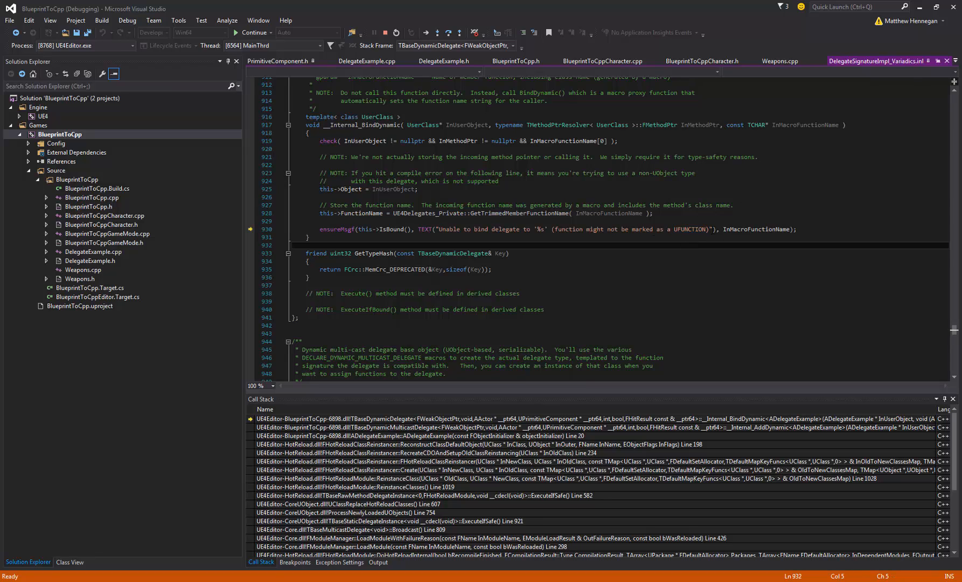
pyautogui.click(444, 60)
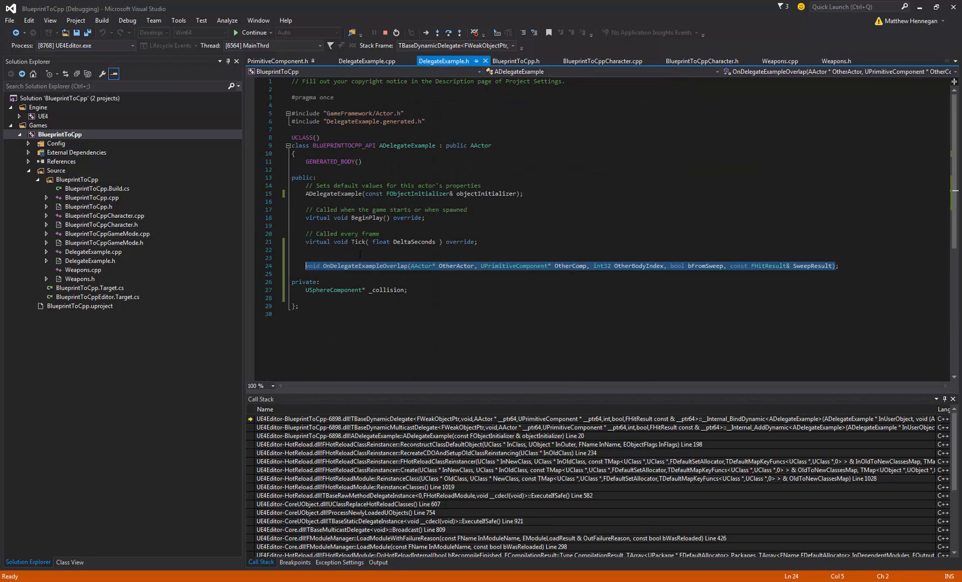
pyautogui.write('UFUNCTION')
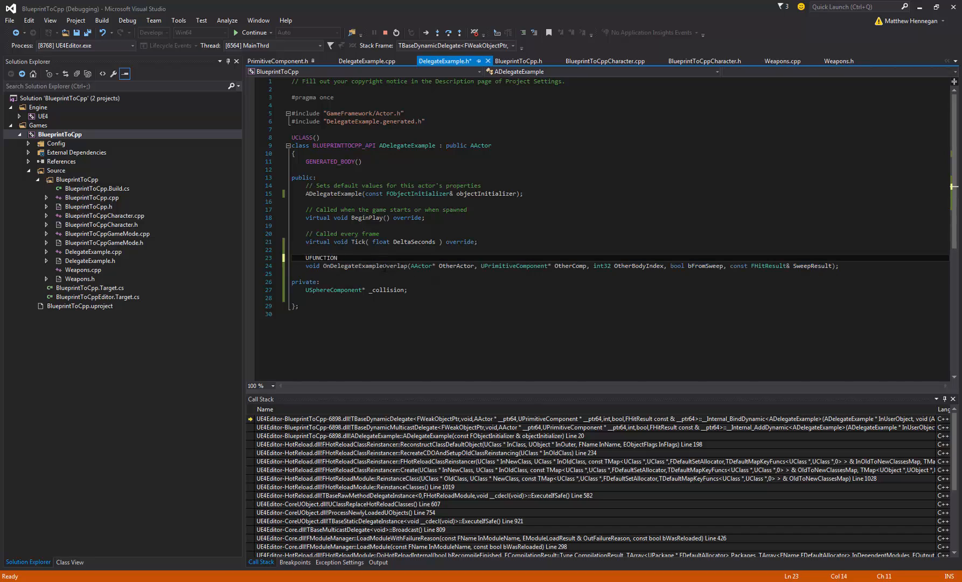
pyautogui.write('()')
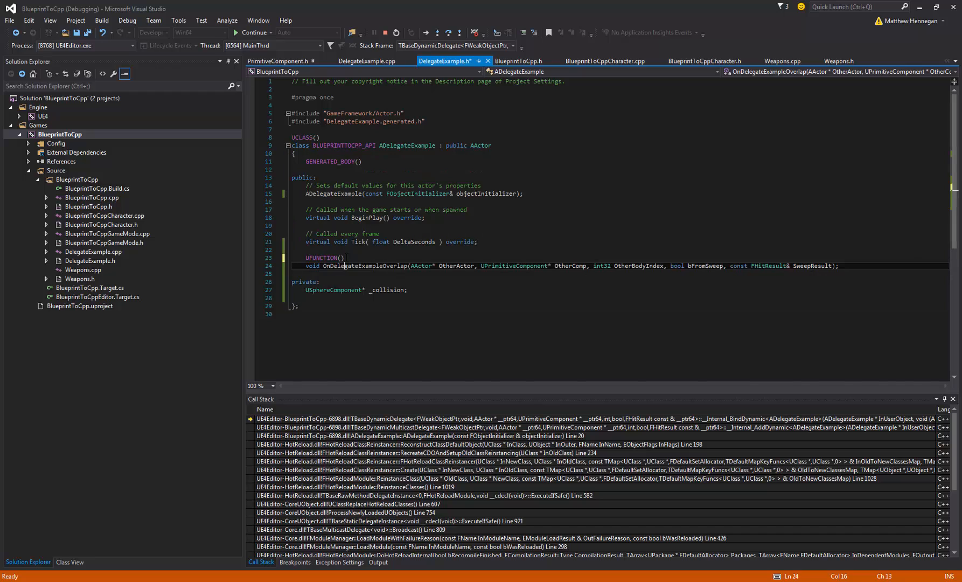
pyautogui.click(366, 60)
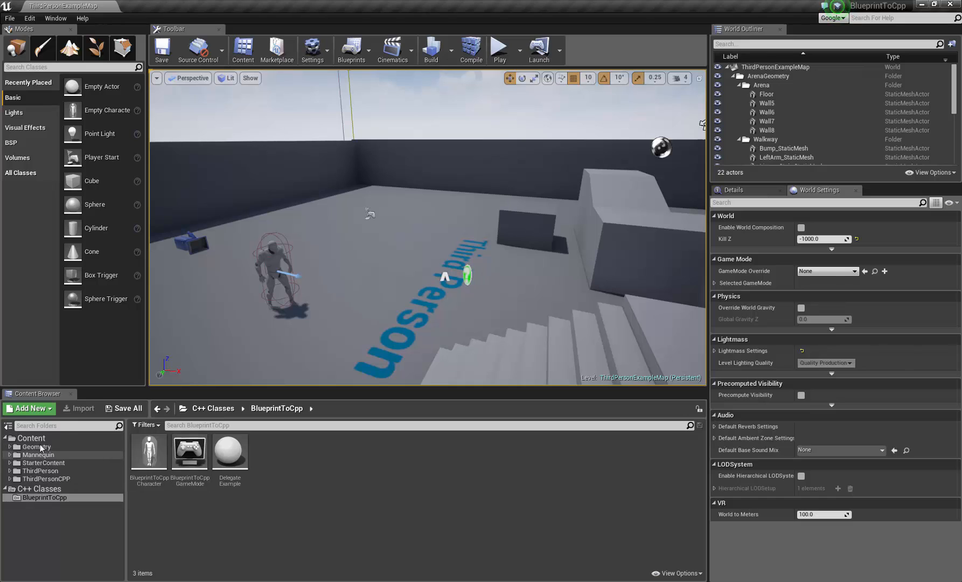
# - Add the Delegate Example class from BlueprintToCpp to the level and start Play
pyautogui.click(44, 479)
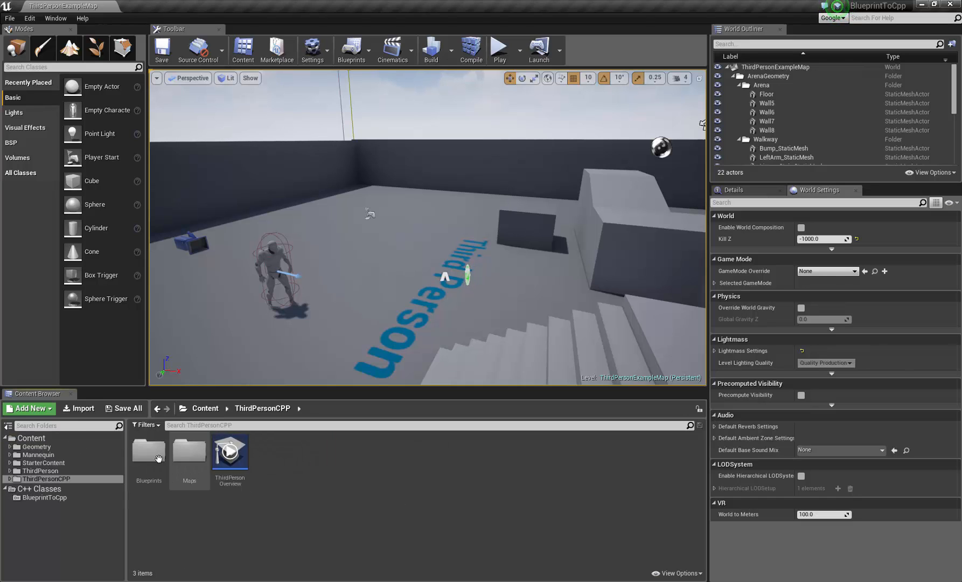
pyautogui.click(45, 513)
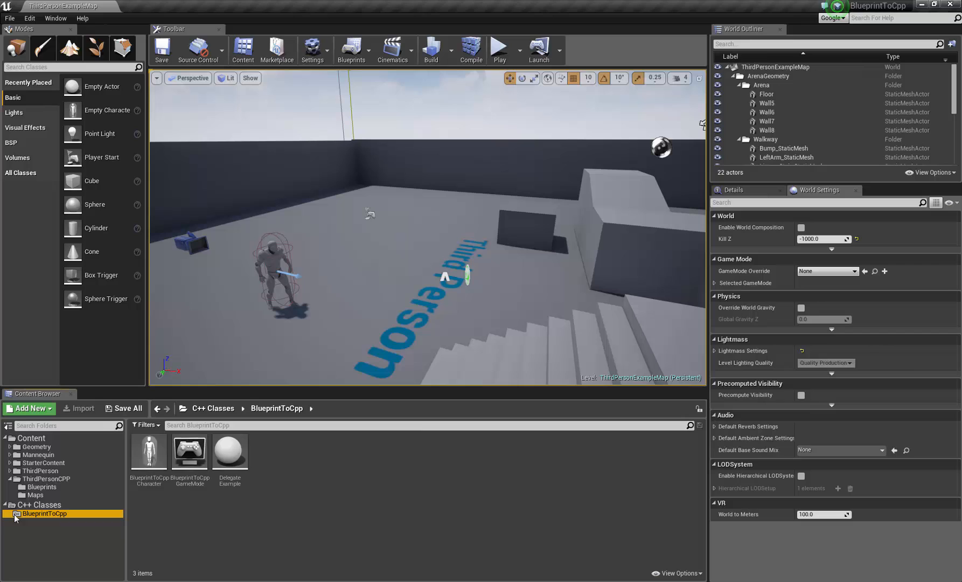
pyautogui.click(230, 451)
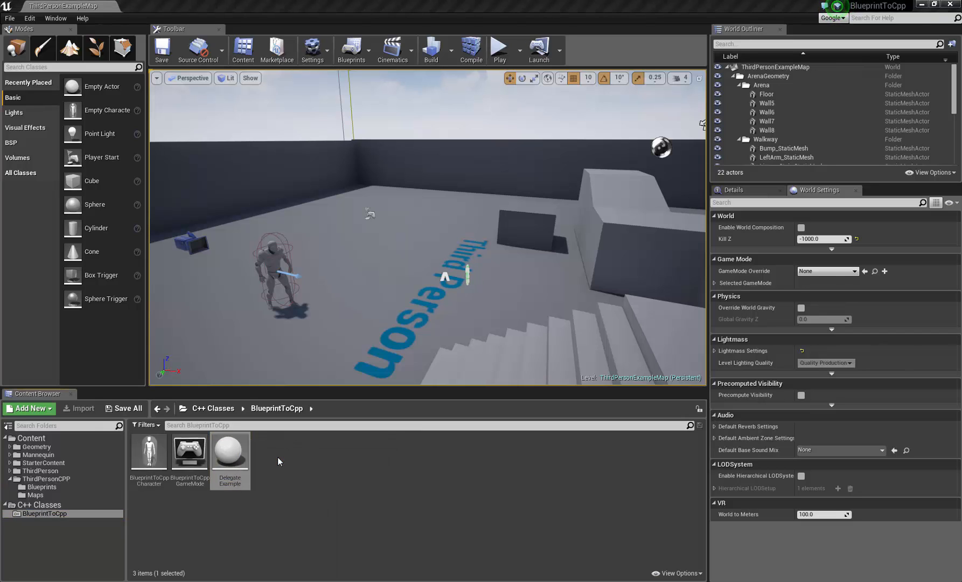
pyautogui.doubleClick(230, 451)
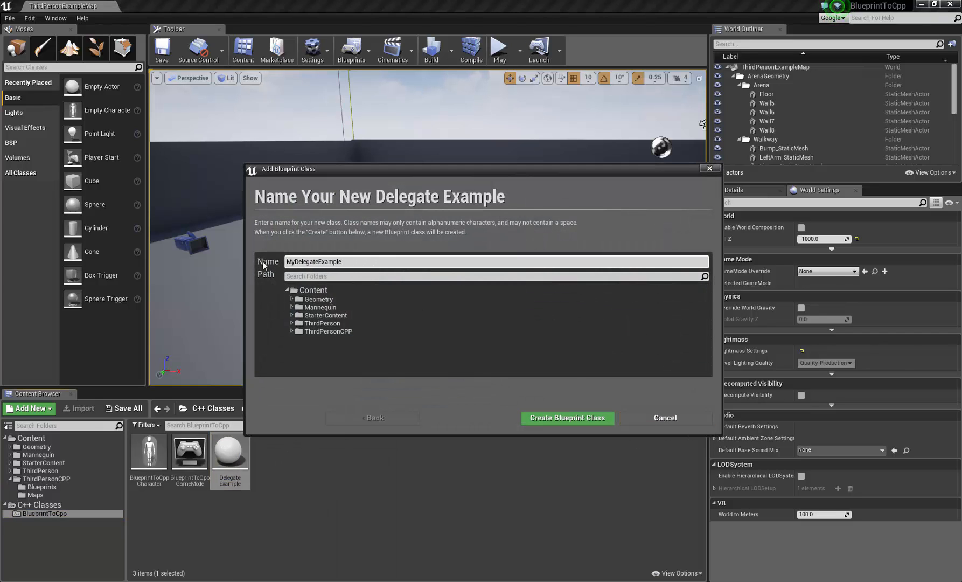
pyautogui.click(665, 418)
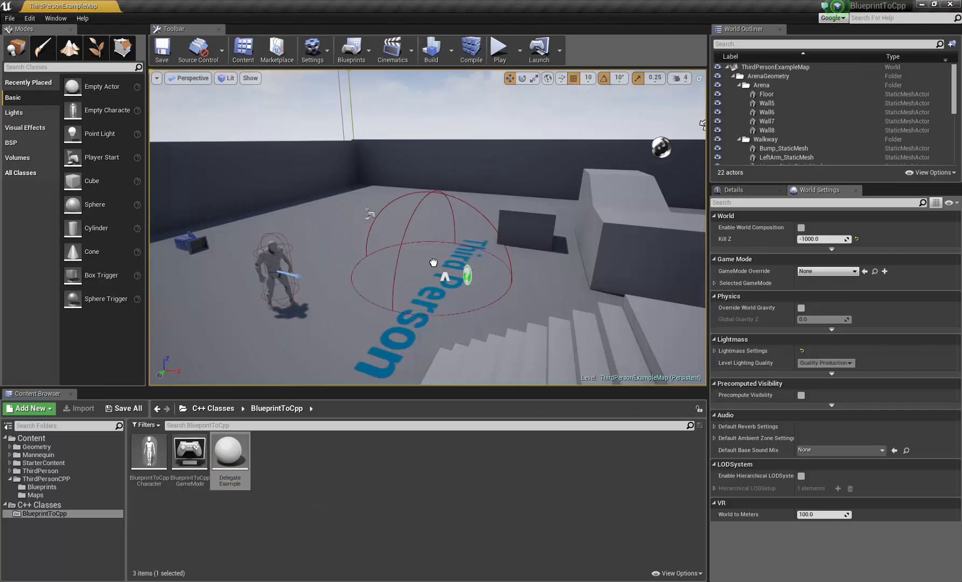
pyautogui.click(502, 46)
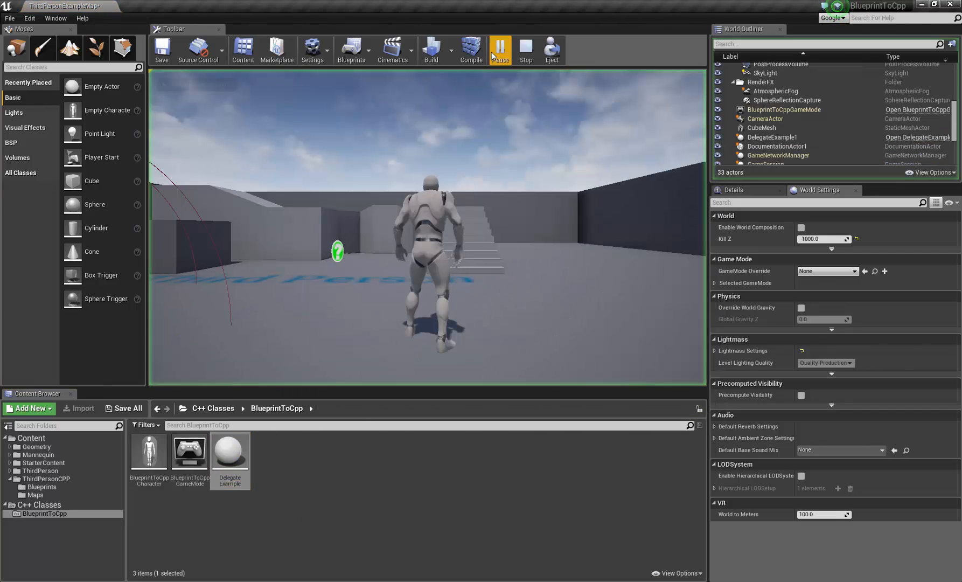
pyautogui.click(500, 47)
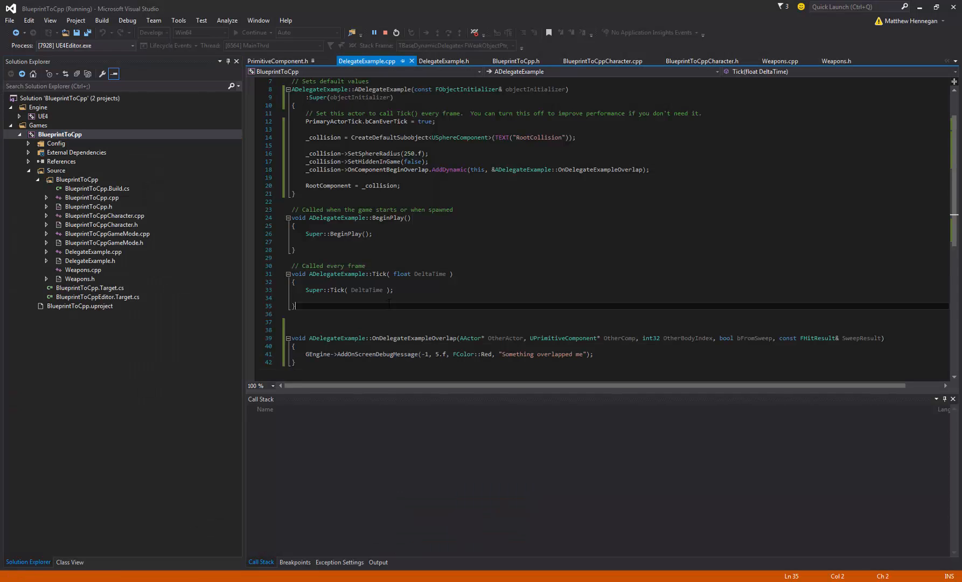
pyautogui.scroll(-3)
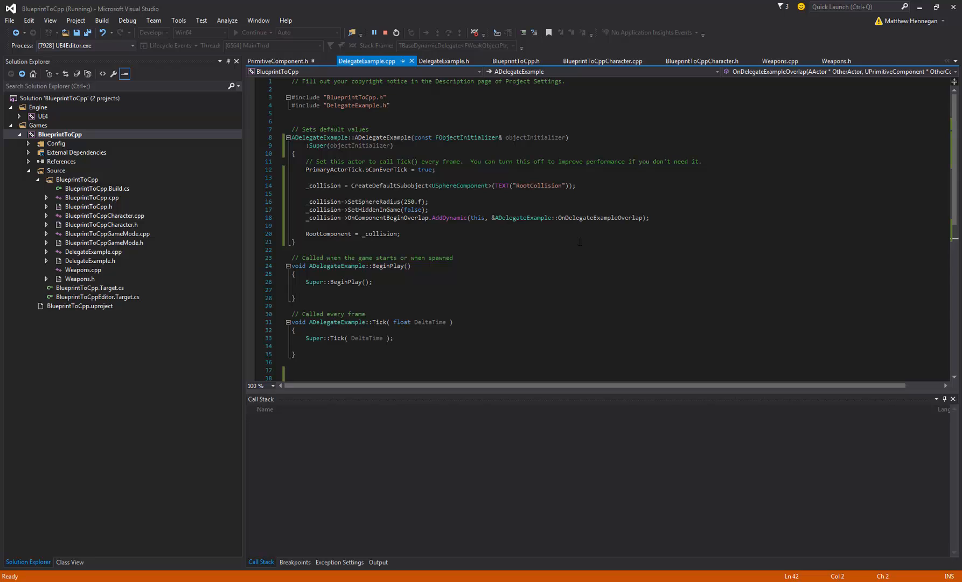
pyautogui.moveTo(877, 226)
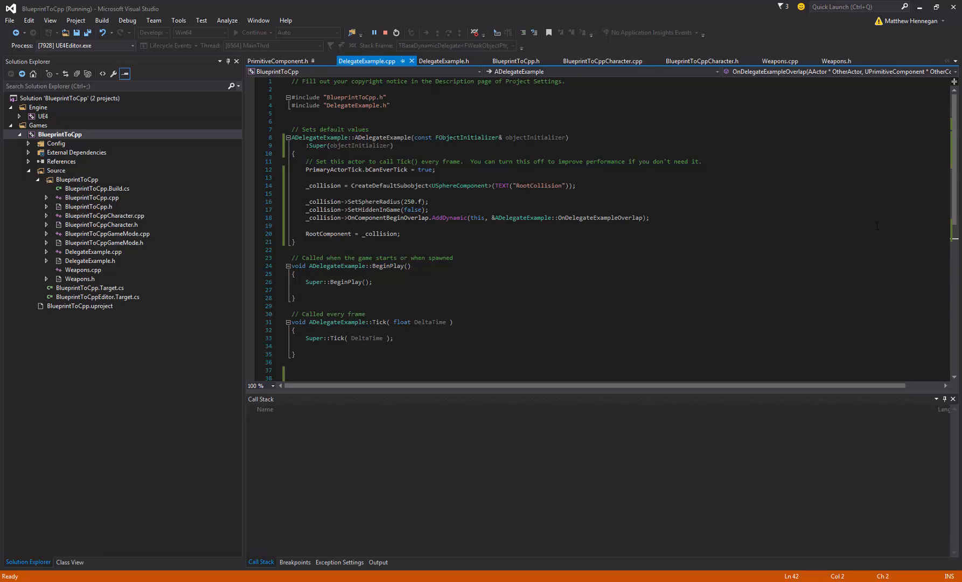